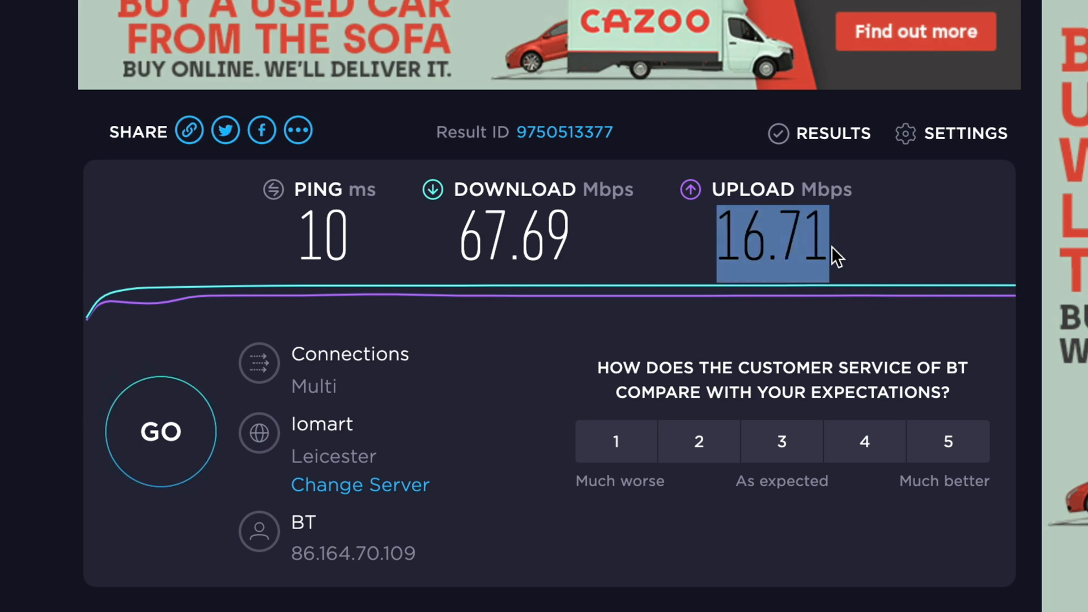
pyautogui.moveTo(38, 261)
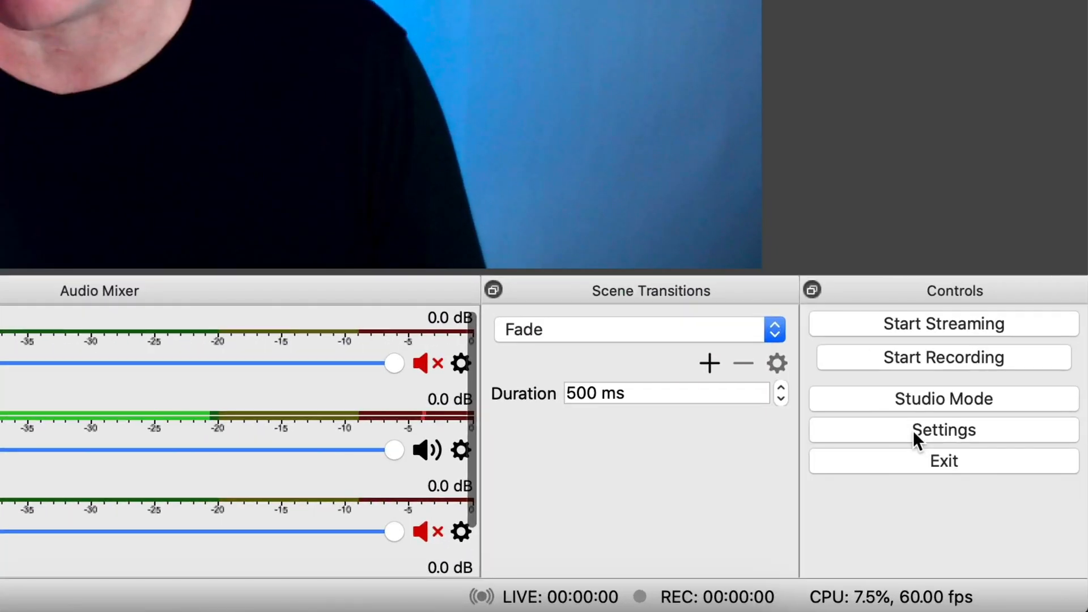
# - Open the Settings window from the Controls dock
pyautogui.click(942, 430)
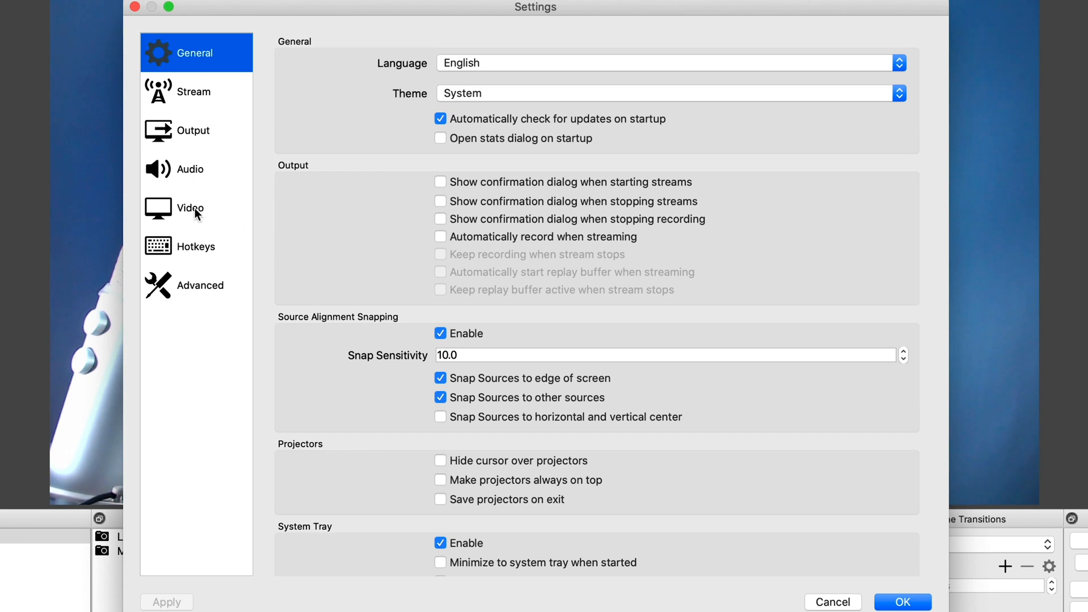
# - Show the Video settings with the 1920x1080 base canvas resolution selected
pyautogui.click(190, 208)
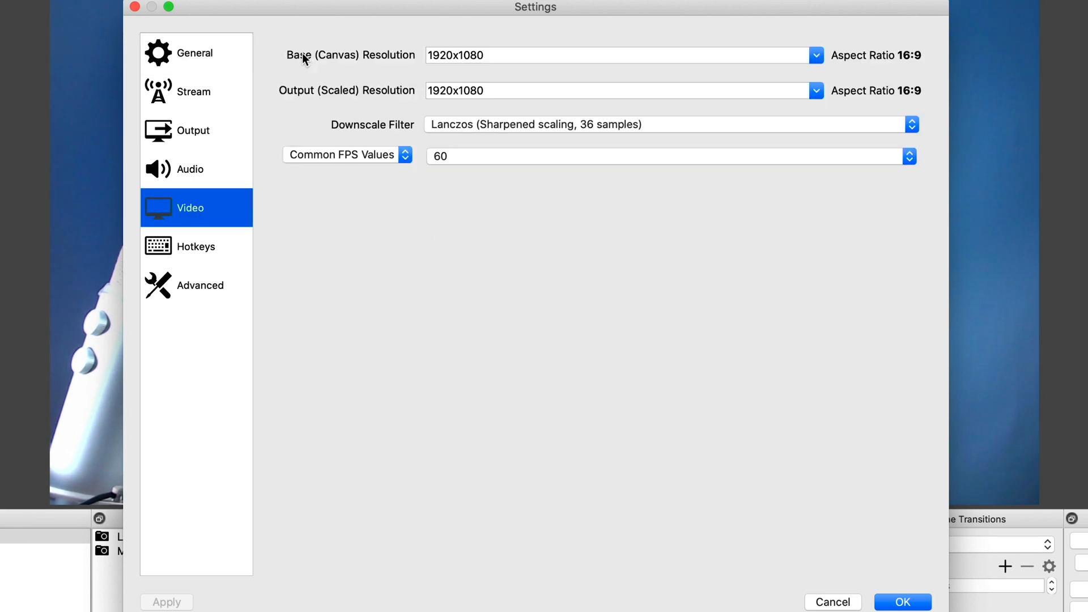
pyautogui.moveTo(347, 65)
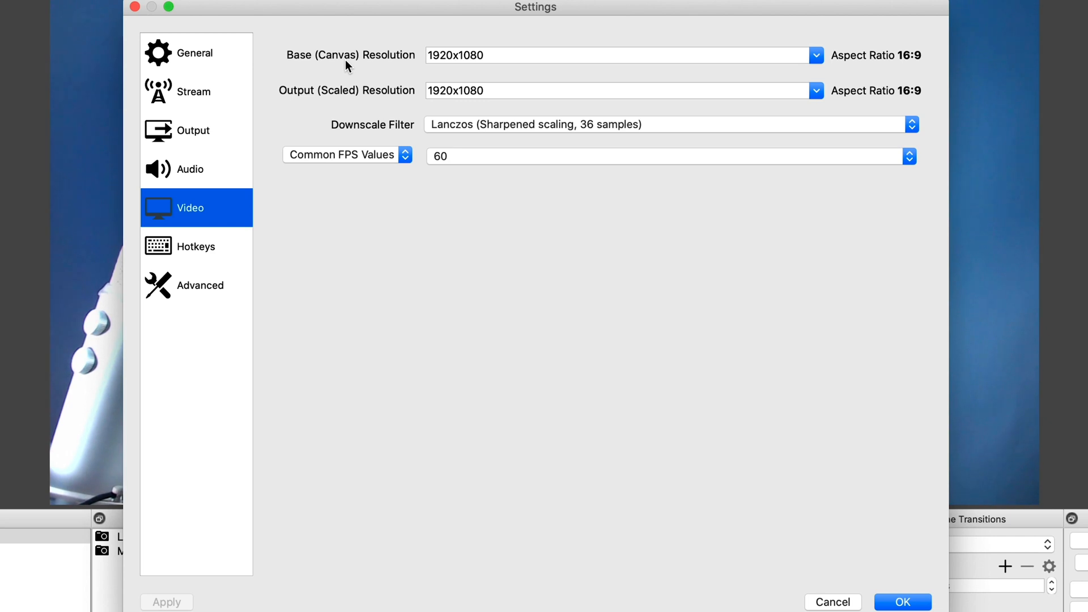
pyautogui.click(618, 55)
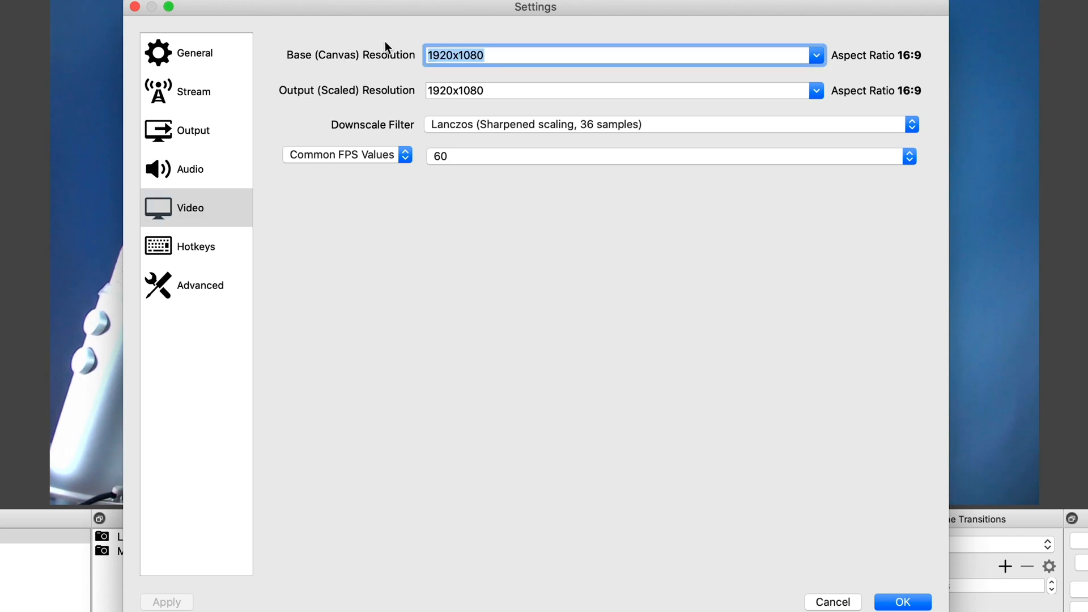
pyautogui.moveTo(492, 60)
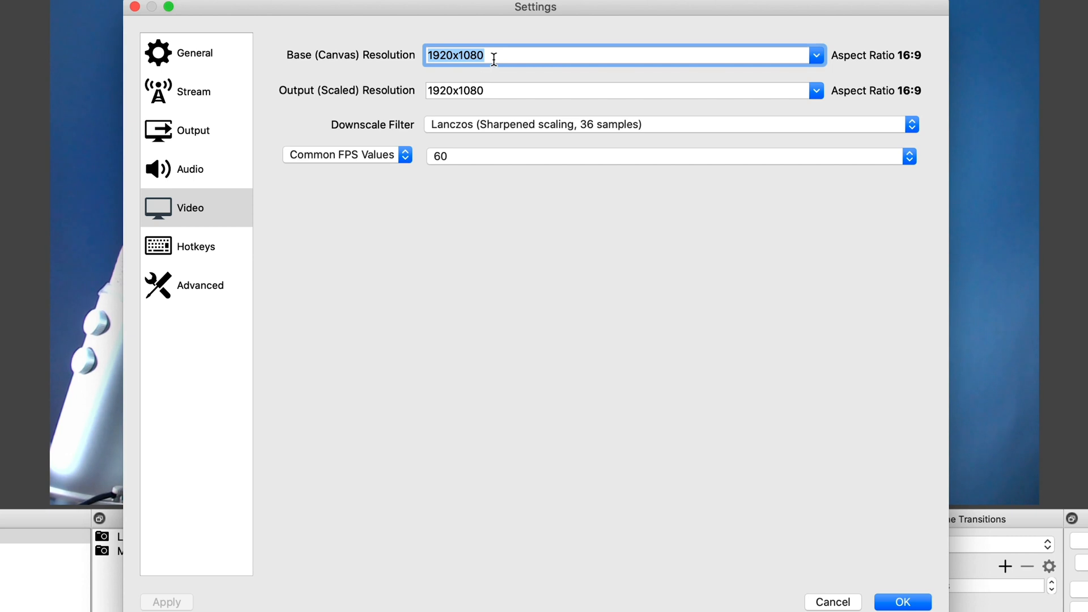
pyautogui.moveTo(486, 79)
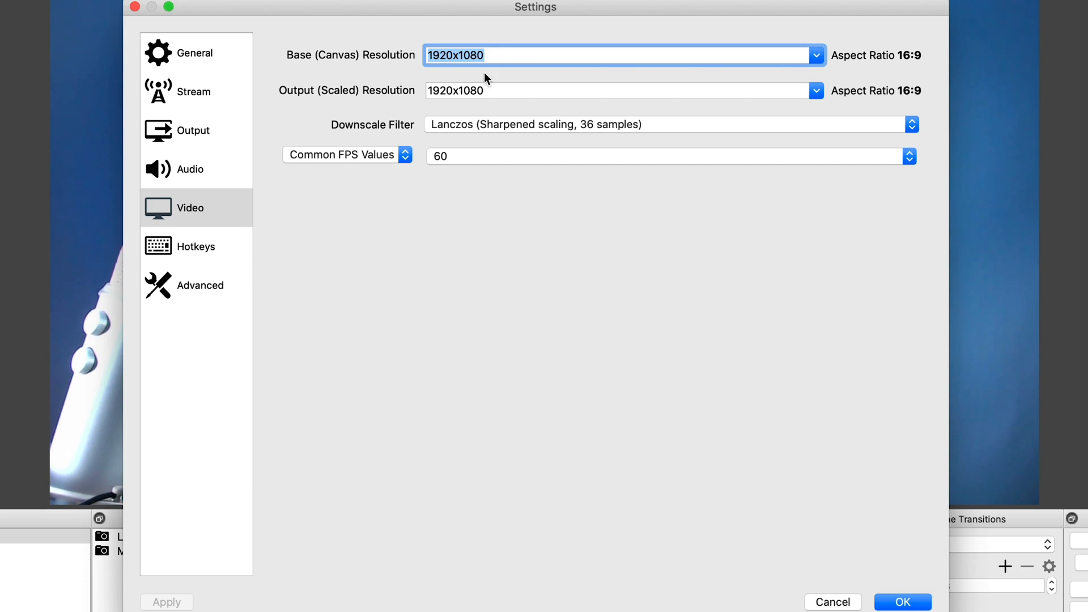
pyautogui.moveTo(385, 68)
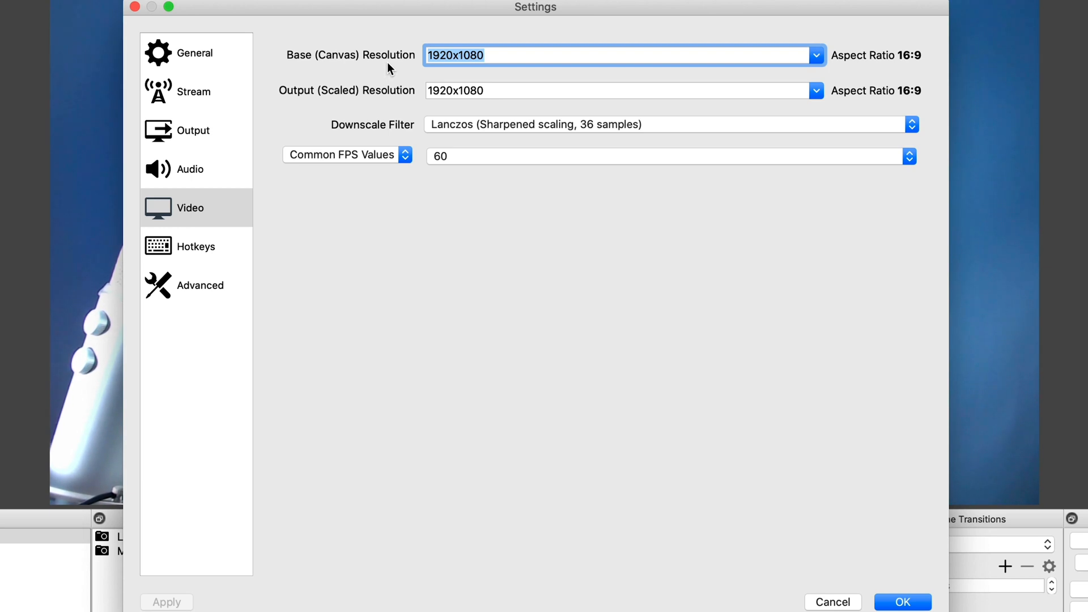
pyautogui.moveTo(316, 96)
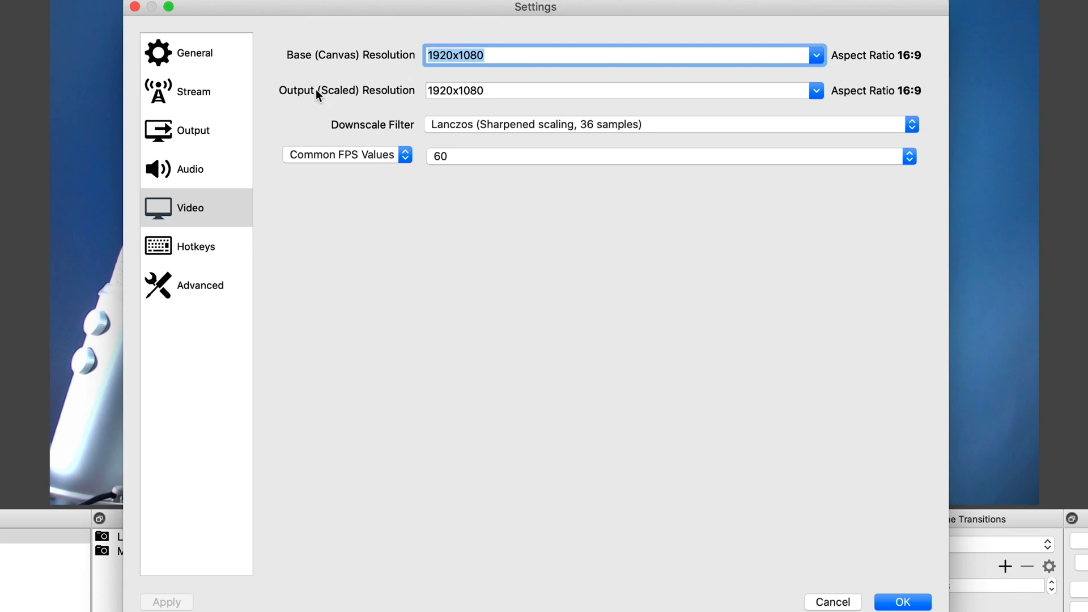
pyautogui.moveTo(392, 99)
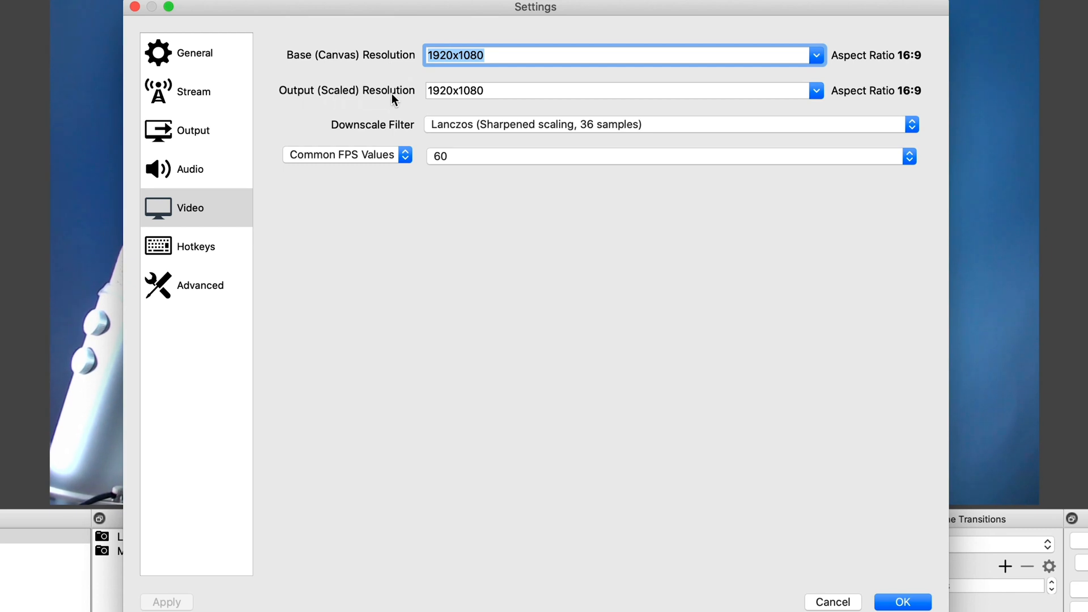
pyautogui.moveTo(485, 90)
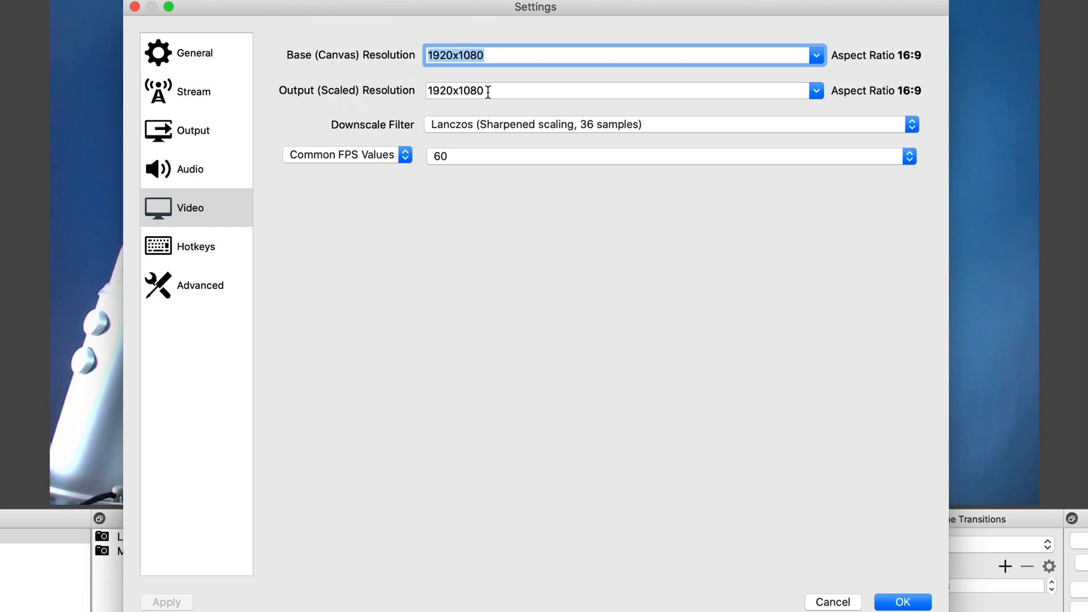
pyautogui.moveTo(493, 102)
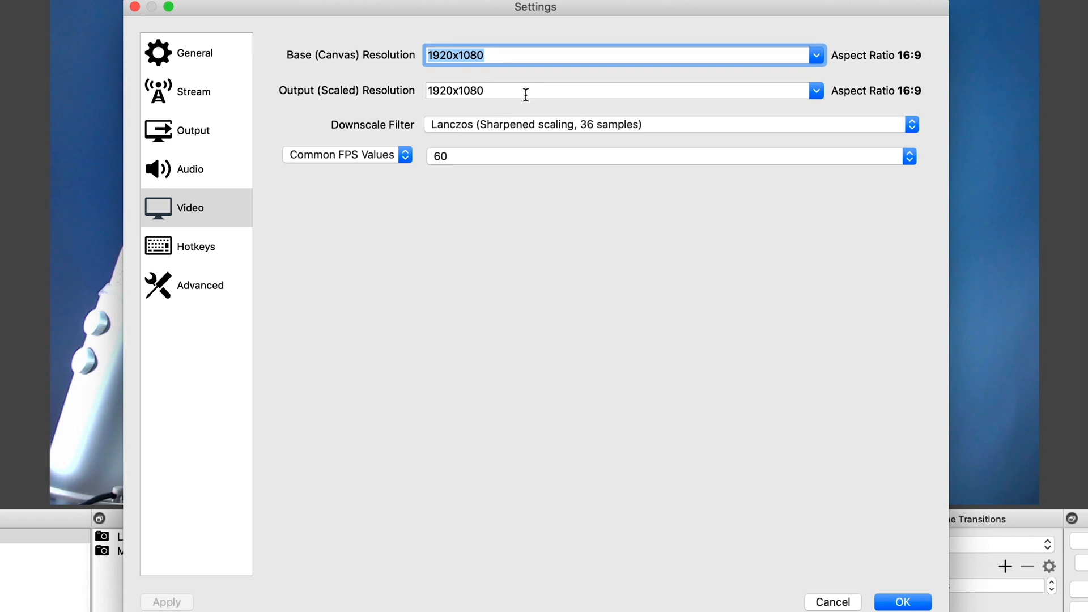
pyautogui.moveTo(632, 109)
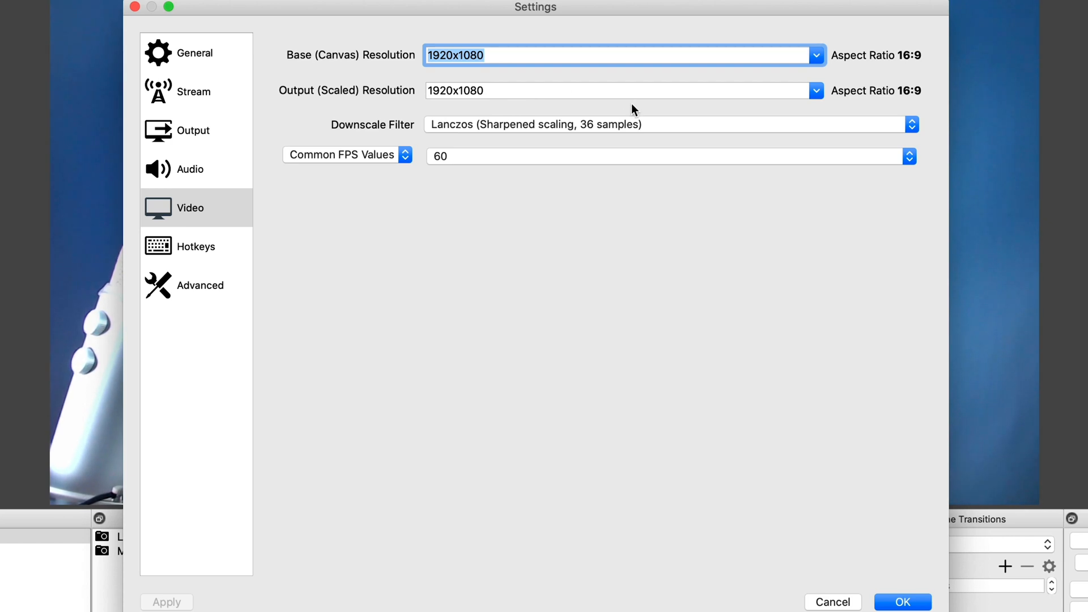
pyautogui.moveTo(535, 93)
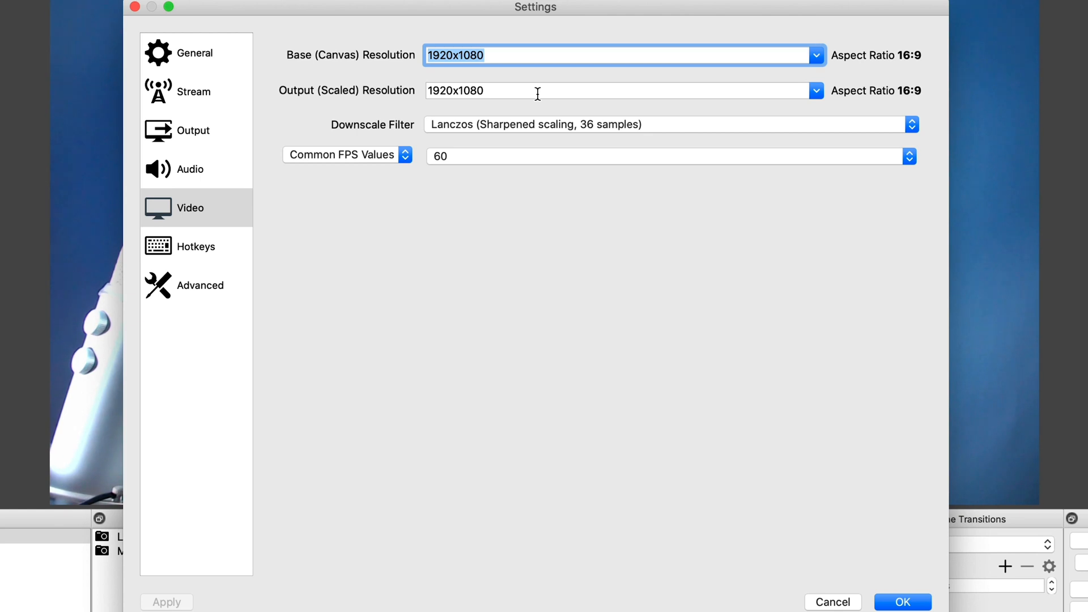
# - Set the output (scaled) resolution to 1600x900, leaving the canvas at 1920x1080
pyautogui.click(618, 90)
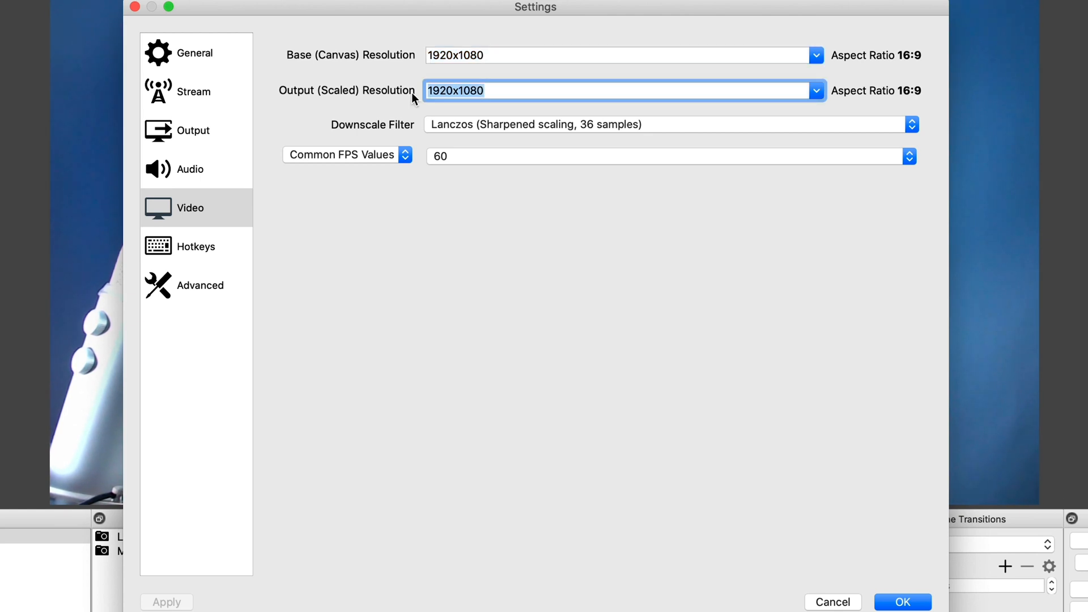
pyautogui.write('1600')
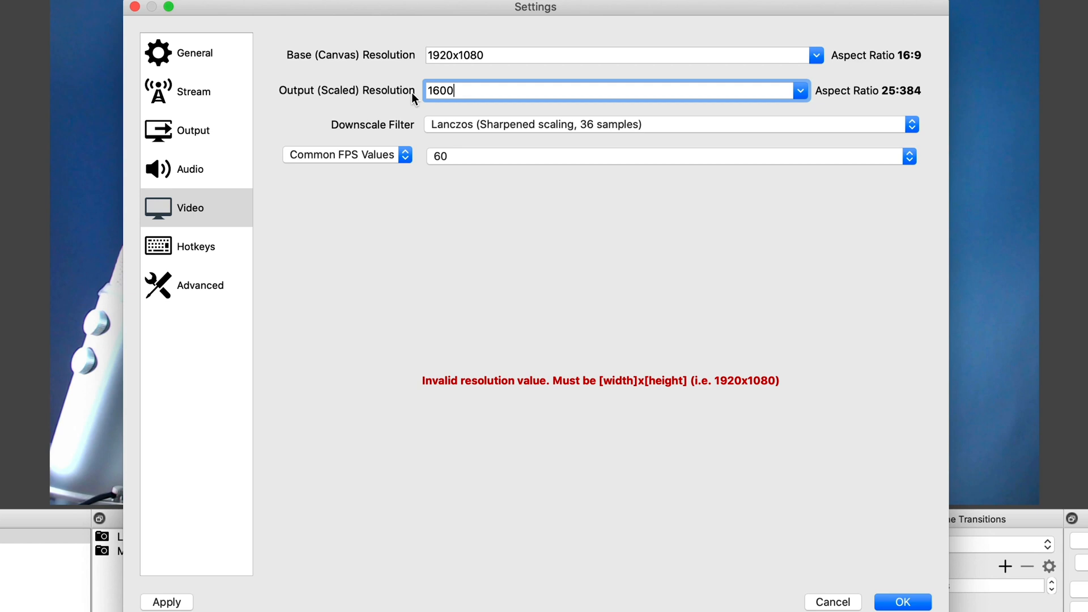
pyautogui.write('x900')
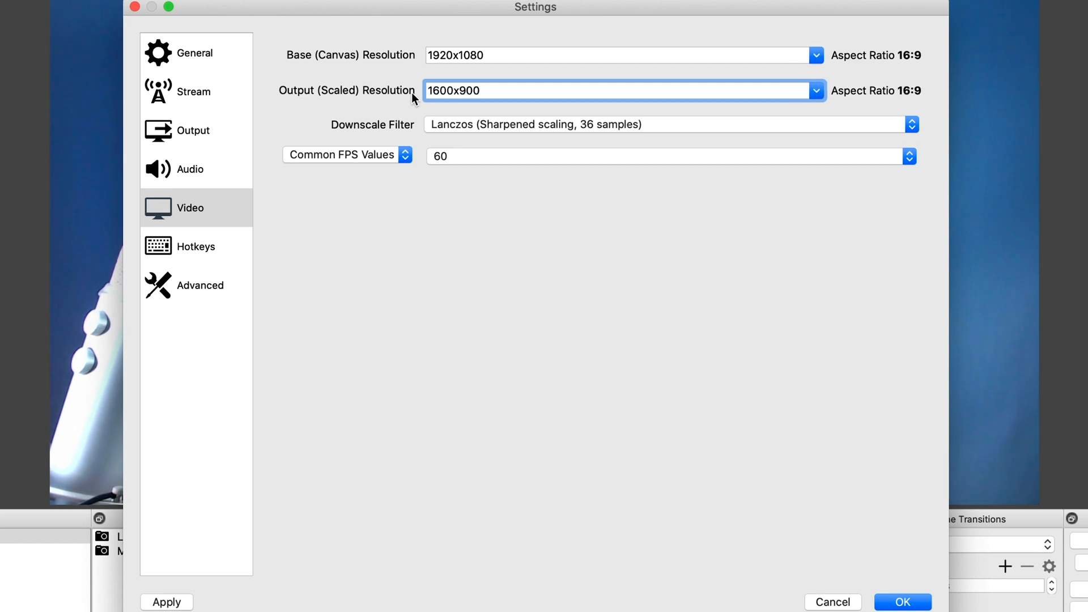
pyautogui.click(620, 90)
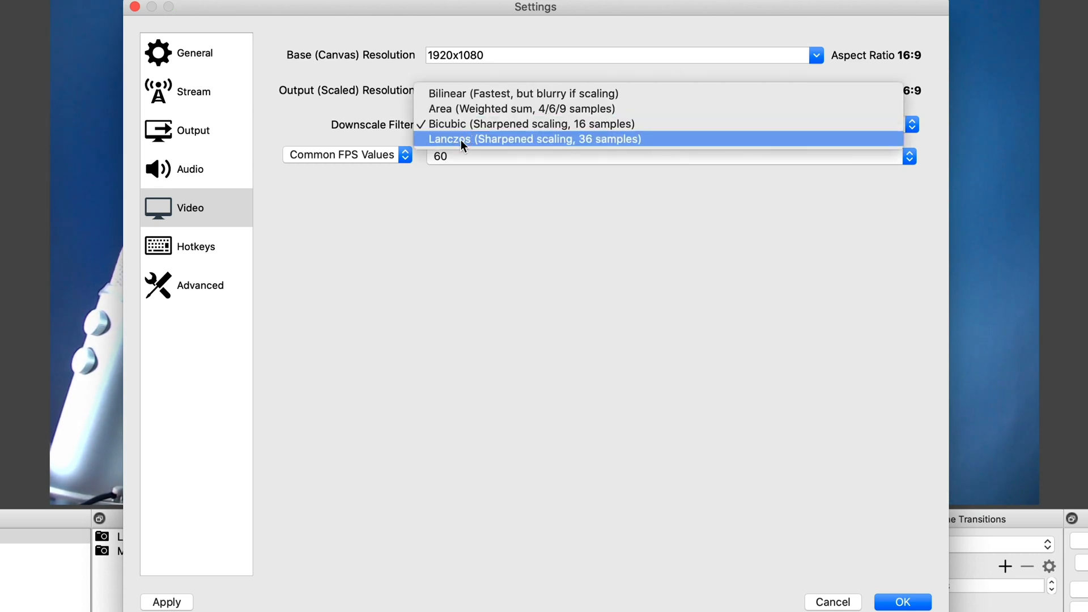
pyautogui.moveTo(397, 142)
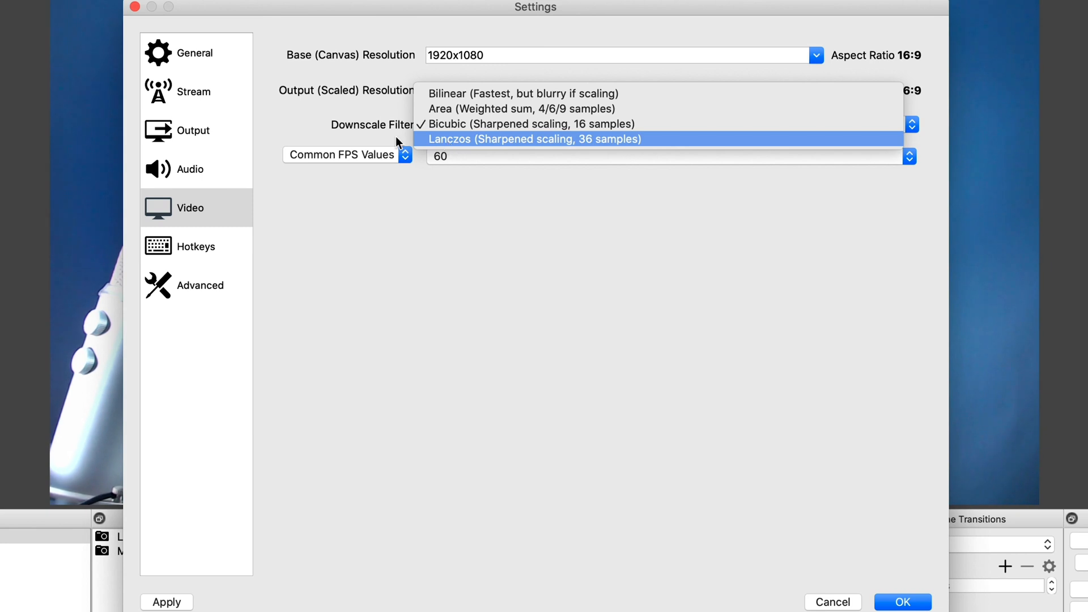
# - Choose Lanczos (Sharpened scaling, 36 samples) as the downscale filter
pyautogui.click(535, 139)
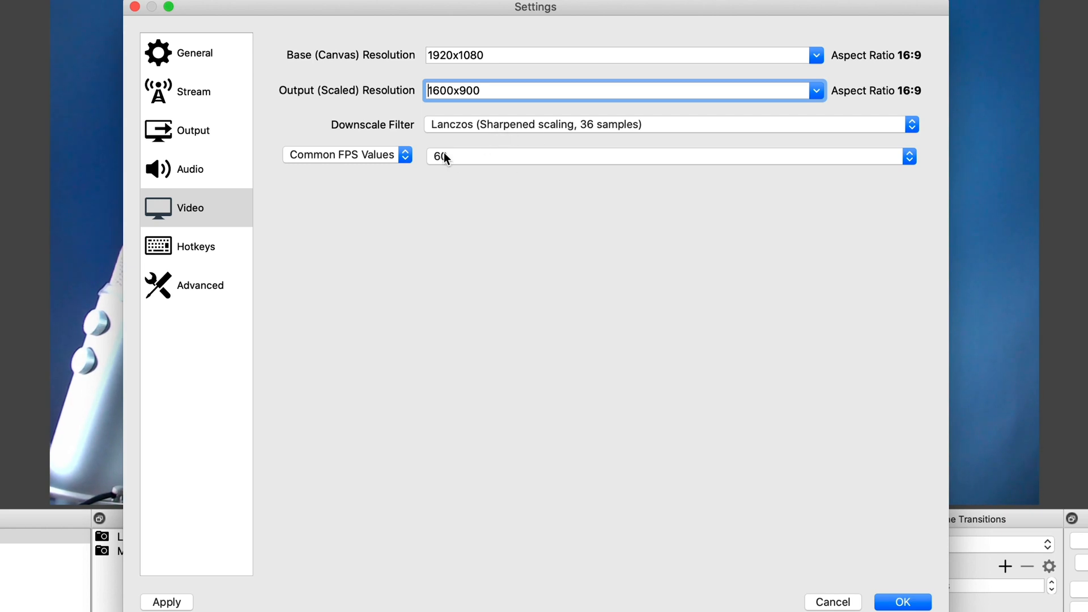
# - Keep Common FPS Values and set the frame rate to 30, passing through 60 first
pyautogui.click(670, 156)
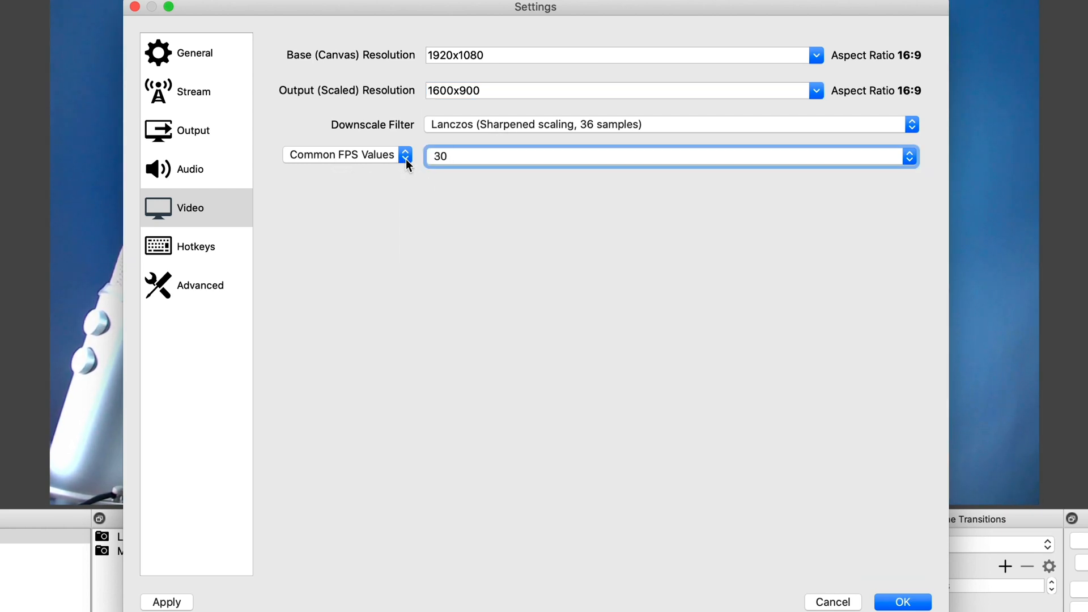
pyautogui.click(345, 154)
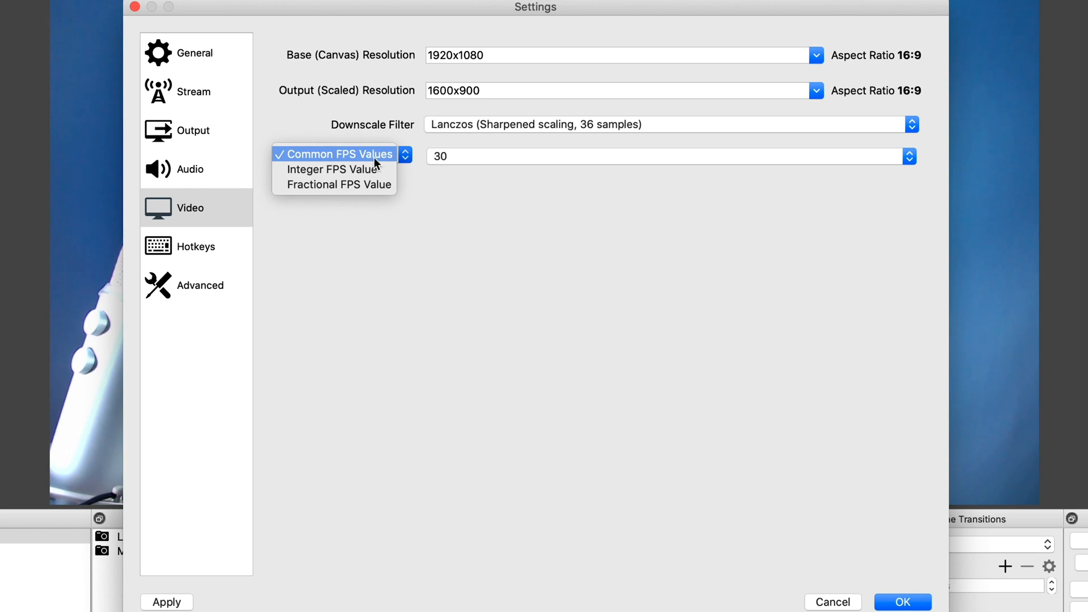
pyautogui.click(340, 154)
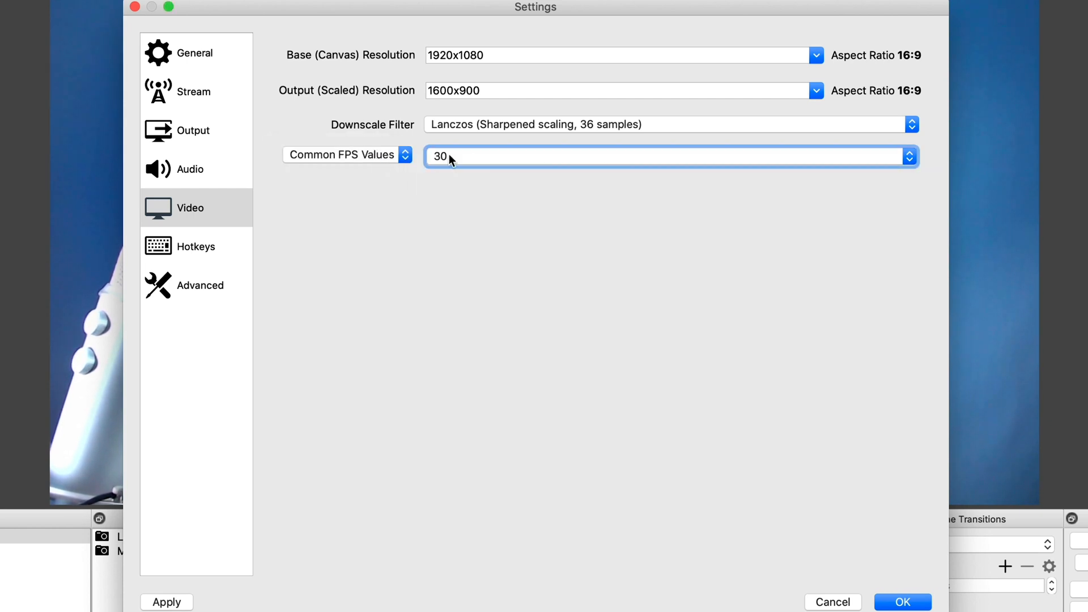
pyautogui.moveTo(878, 181)
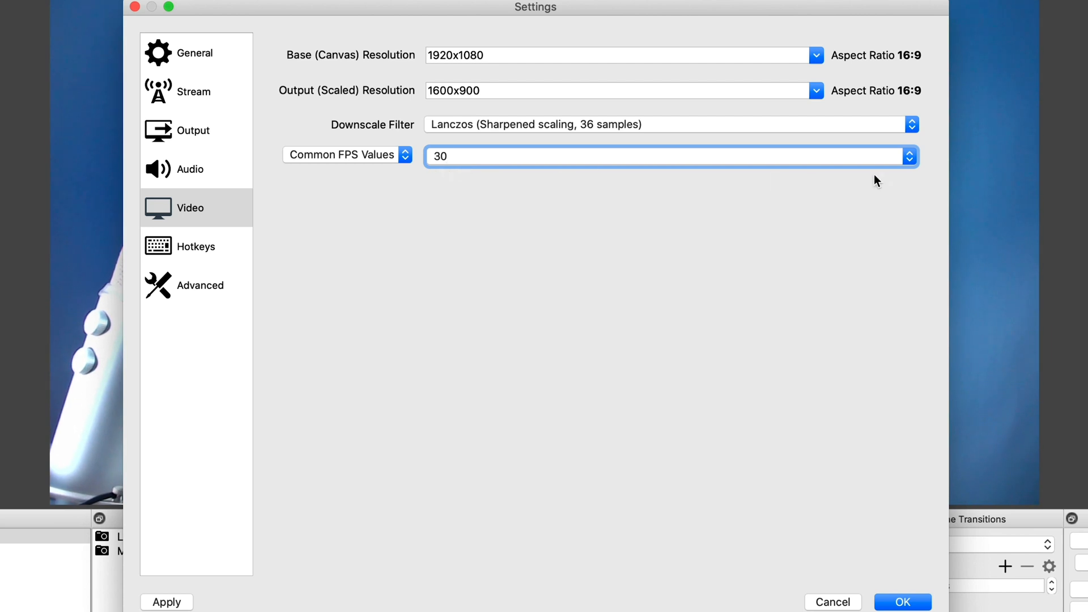
pyautogui.moveTo(911, 167)
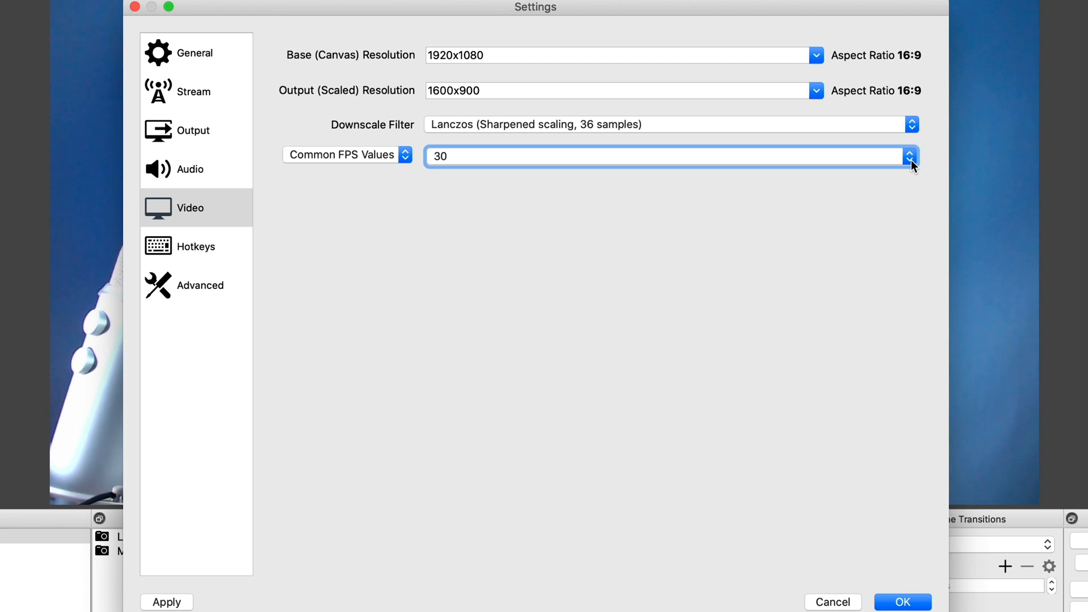
pyautogui.click(910, 155)
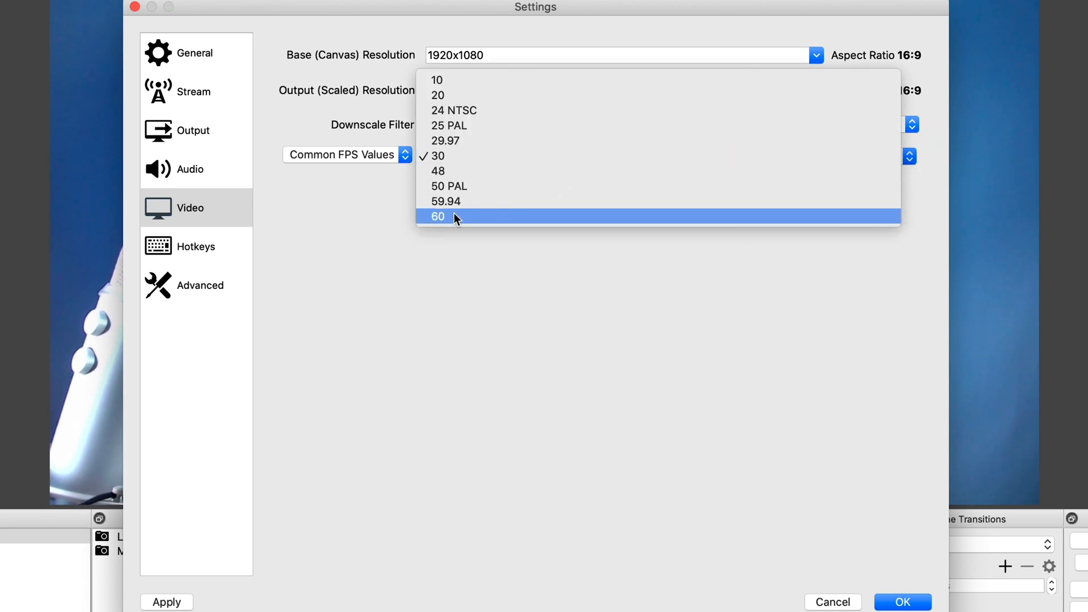
pyautogui.click(438, 216)
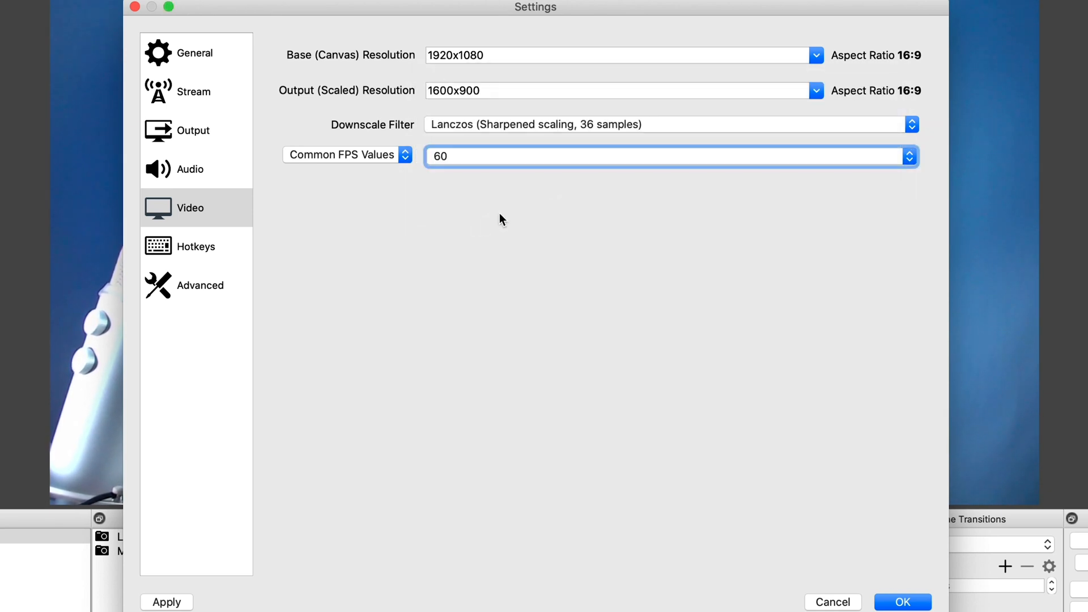
pyautogui.moveTo(508, 214)
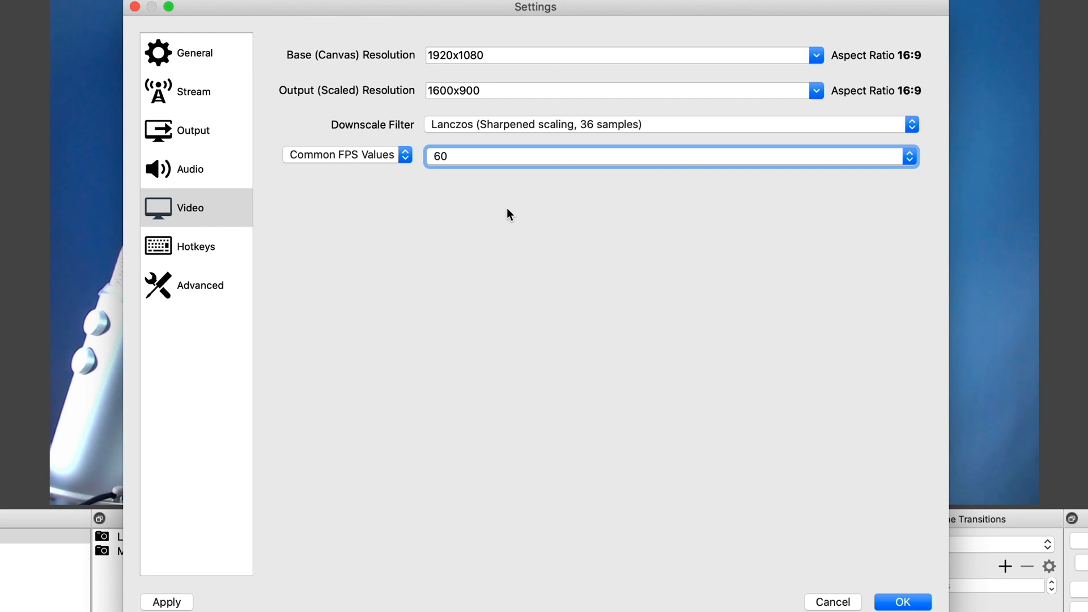
pyautogui.click(909, 155)
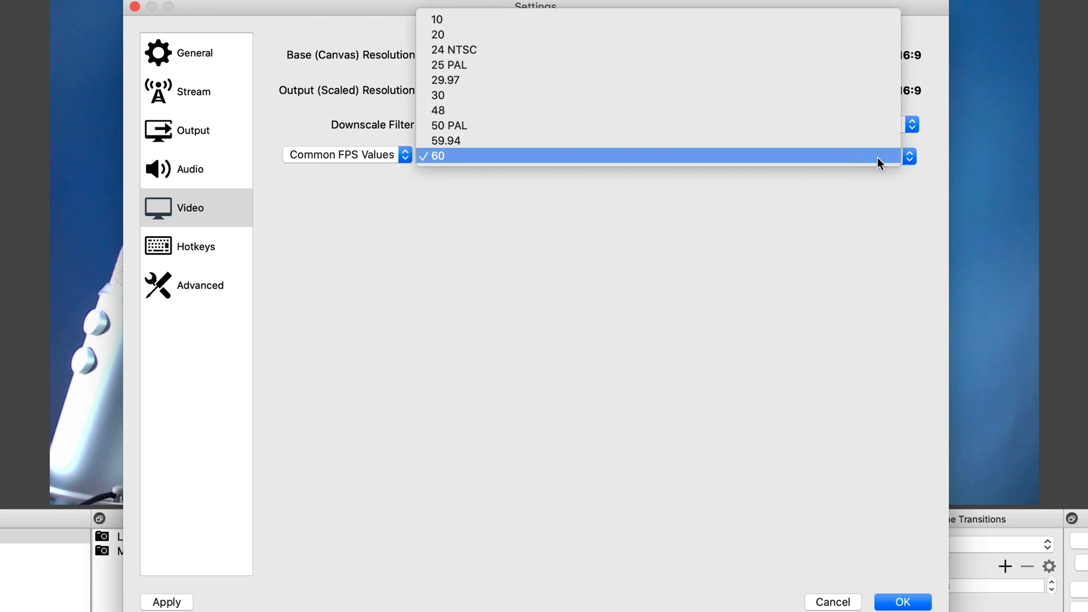
pyautogui.click(439, 95)
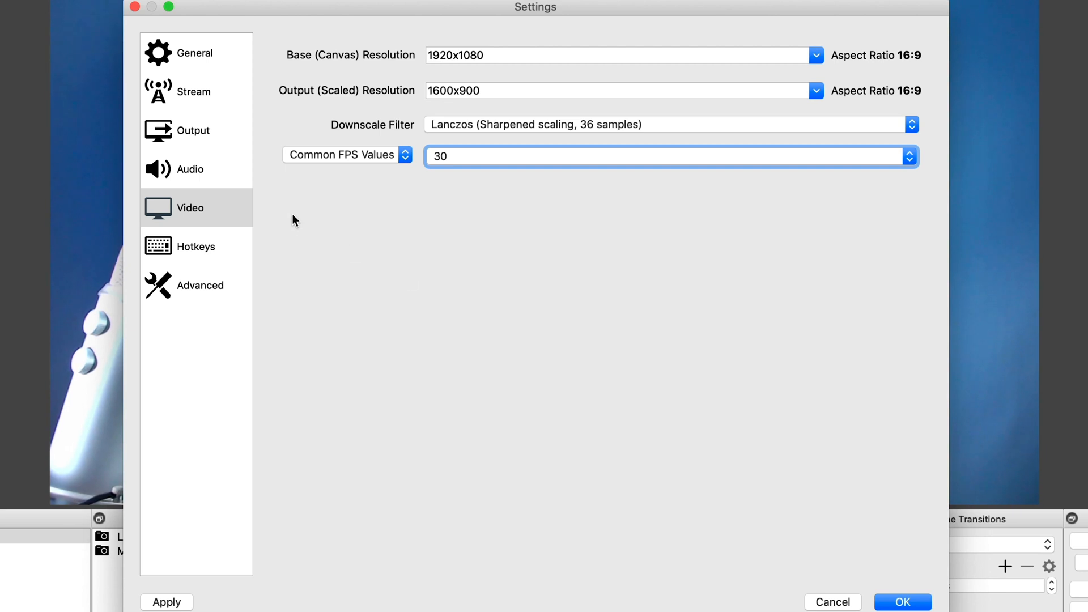
pyautogui.click(194, 130)
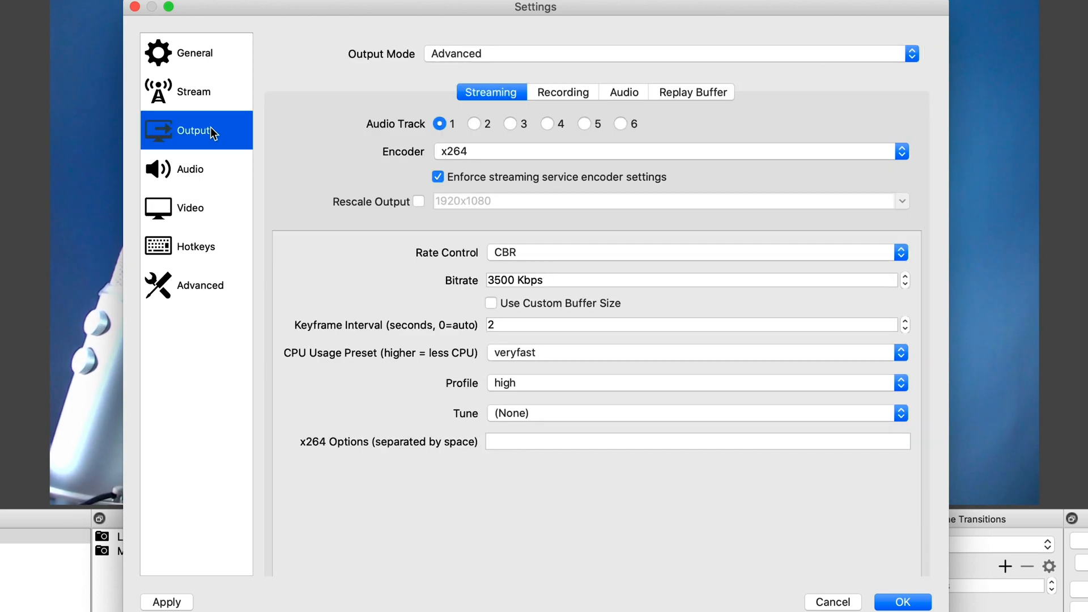
pyautogui.click(669, 53)
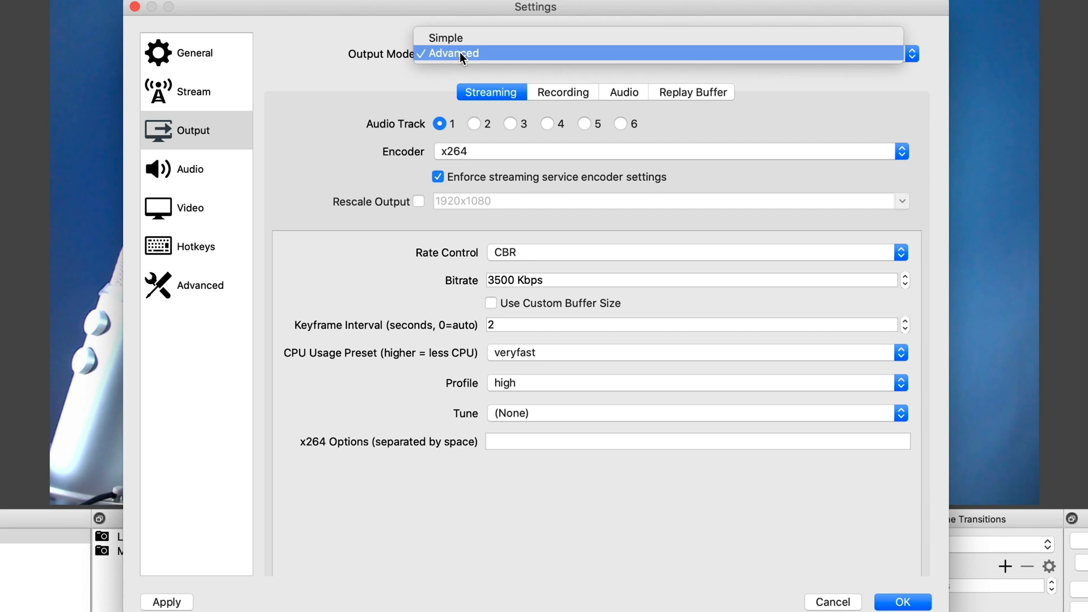
pyautogui.click(451, 53)
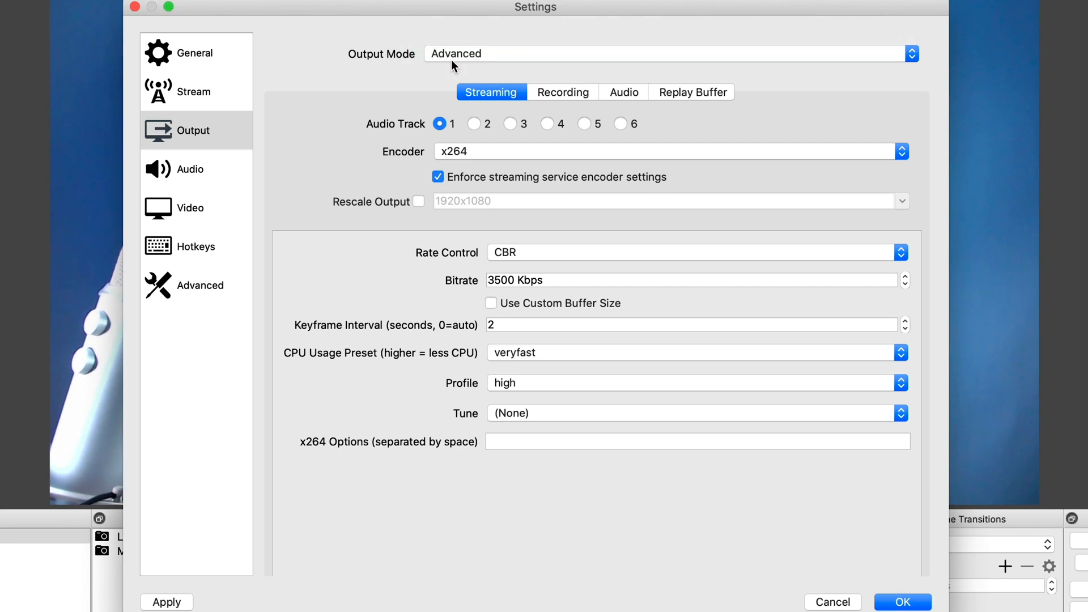
pyautogui.moveTo(378, 173)
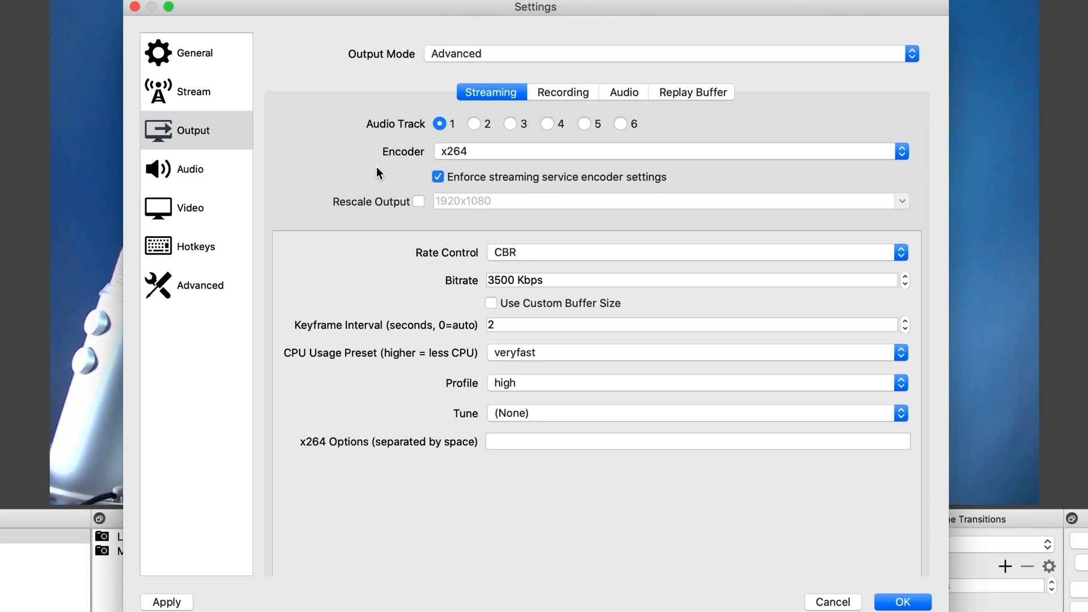
pyautogui.click(670, 151)
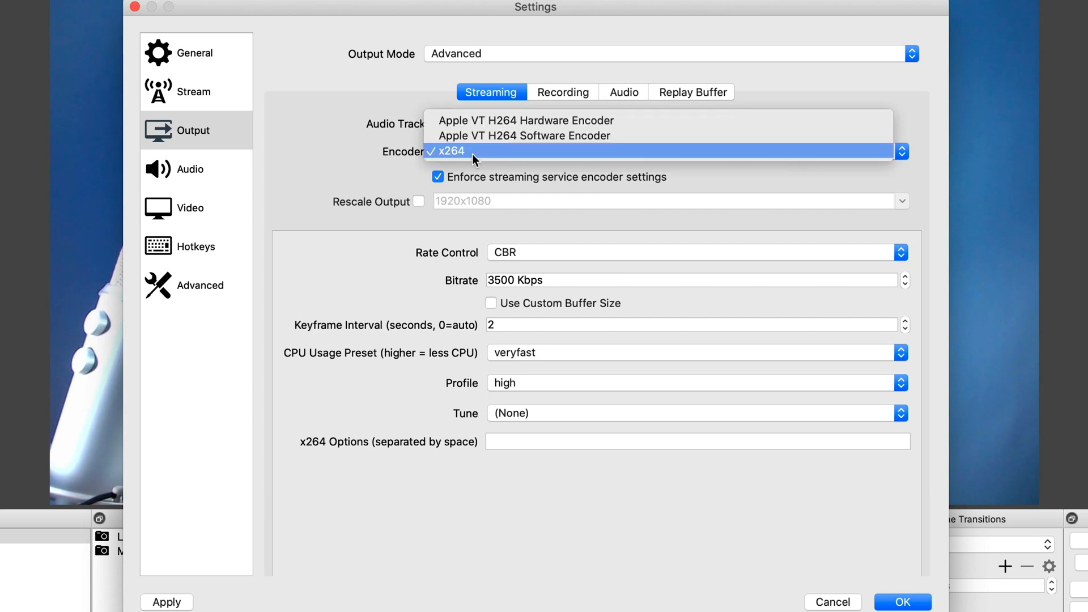
pyautogui.moveTo(464, 151)
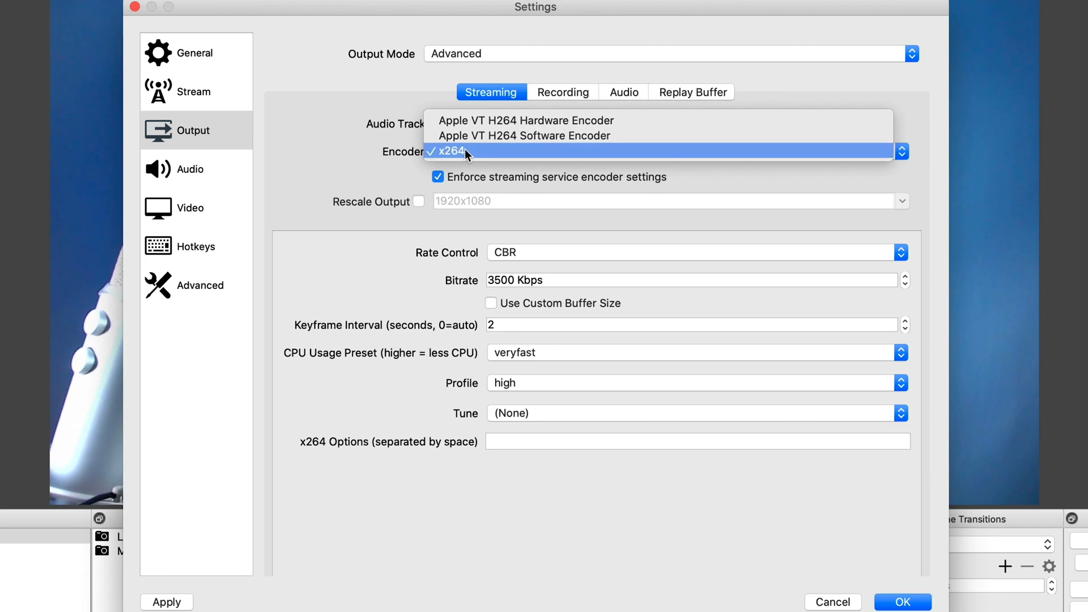
pyautogui.moveTo(527, 120)
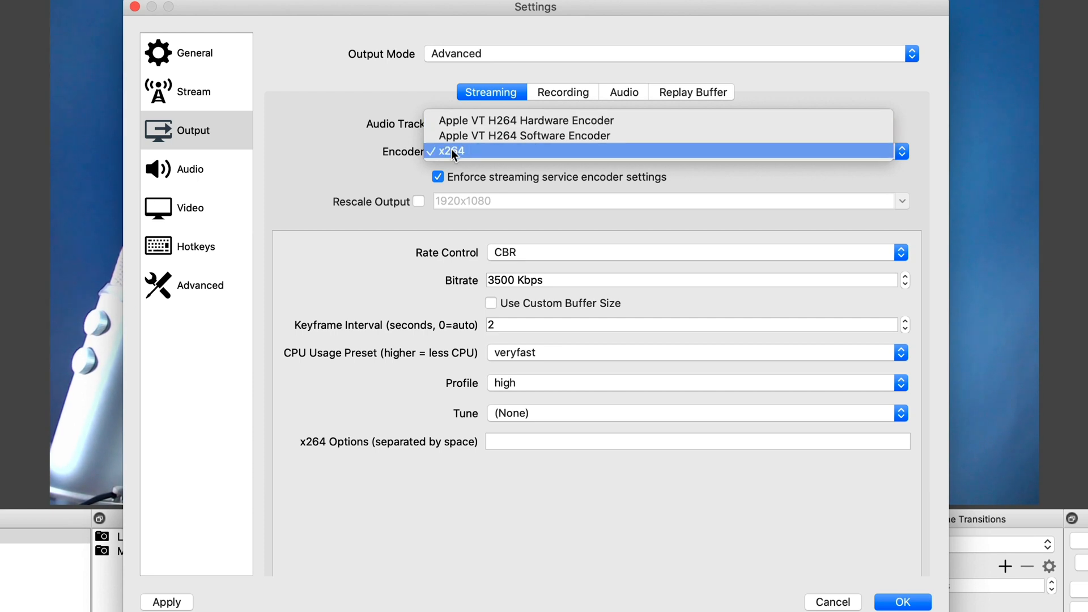
pyautogui.moveTo(482, 157)
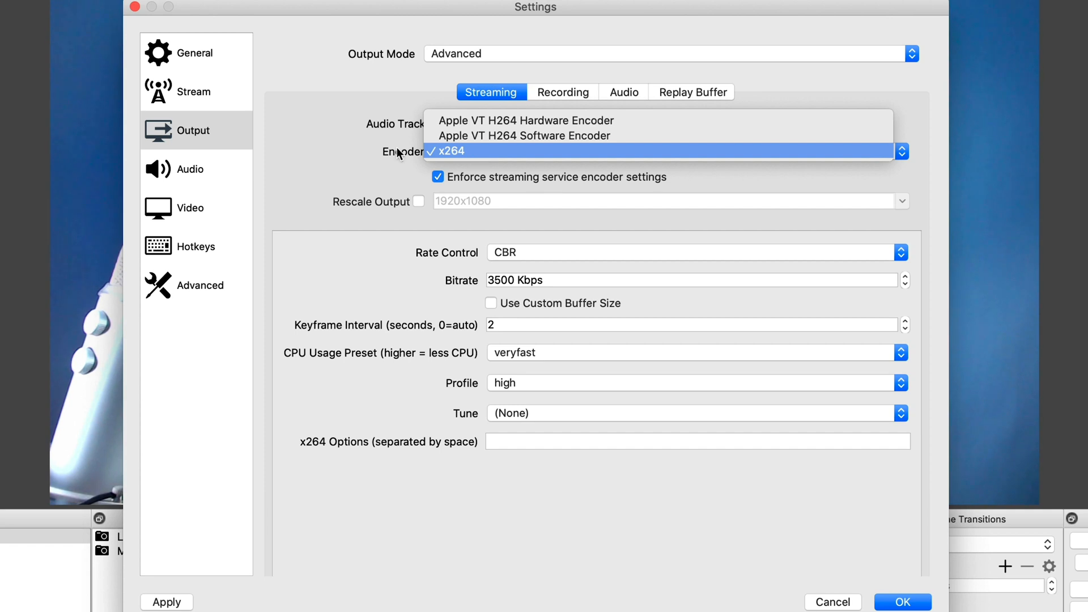
pyautogui.moveTo(397, 154)
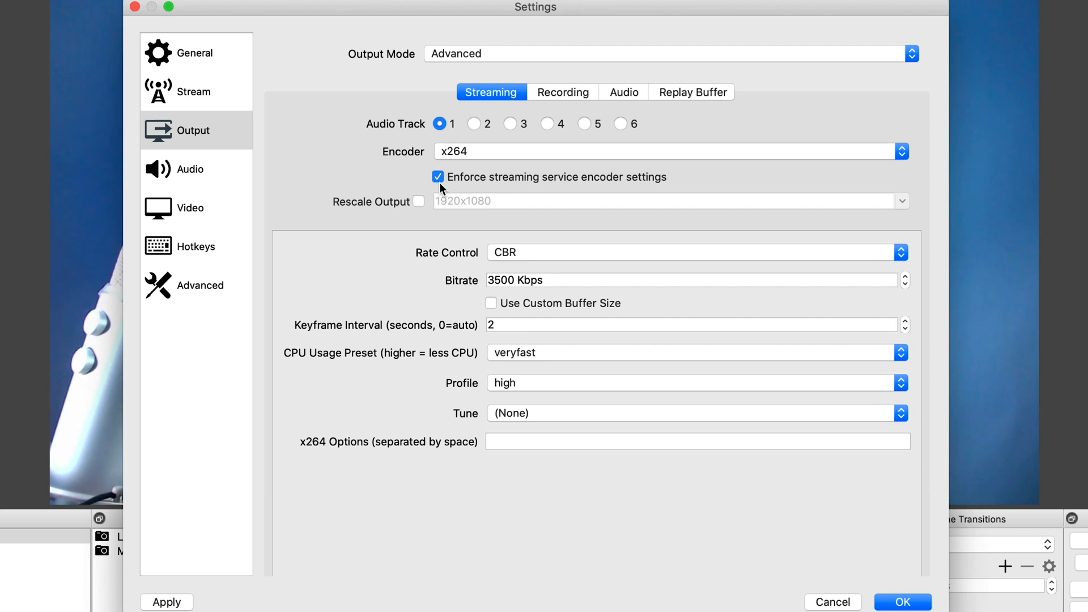
pyautogui.moveTo(449, 186)
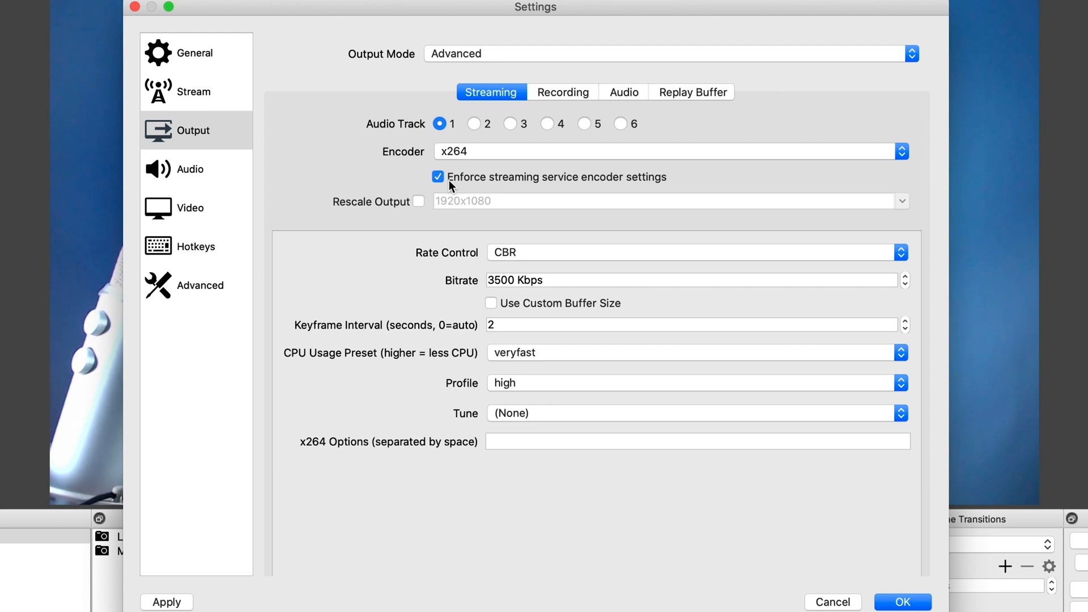
pyautogui.moveTo(347, 213)
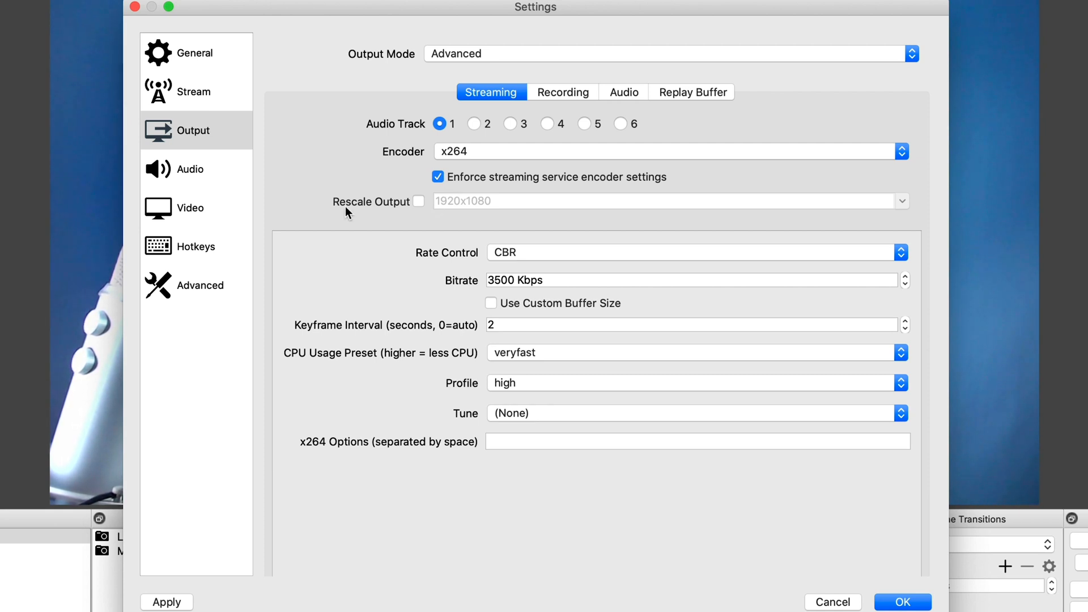
pyautogui.moveTo(373, 241)
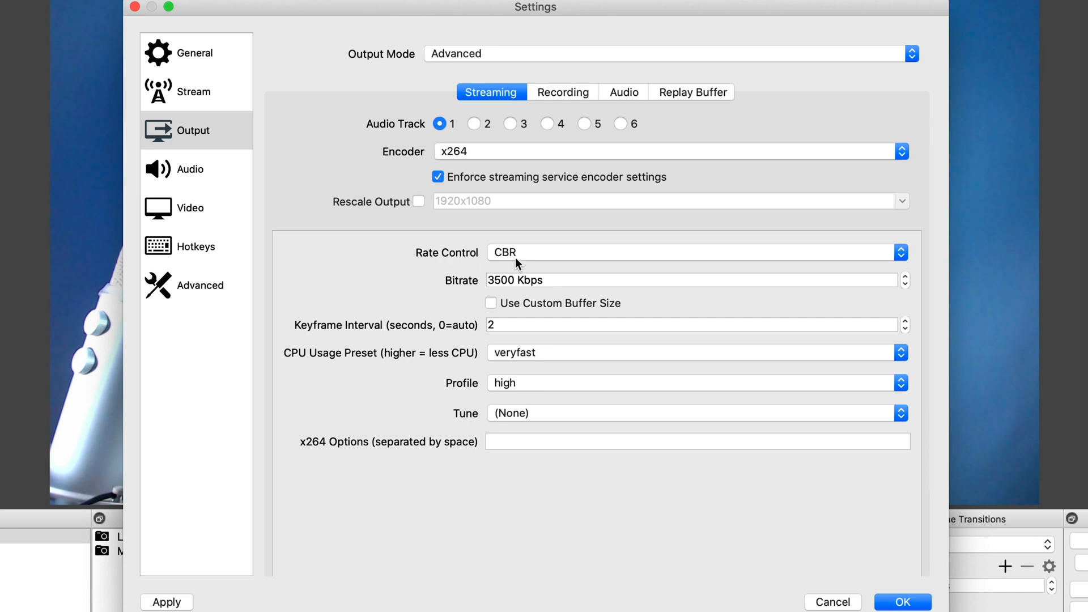
pyautogui.moveTo(526, 259)
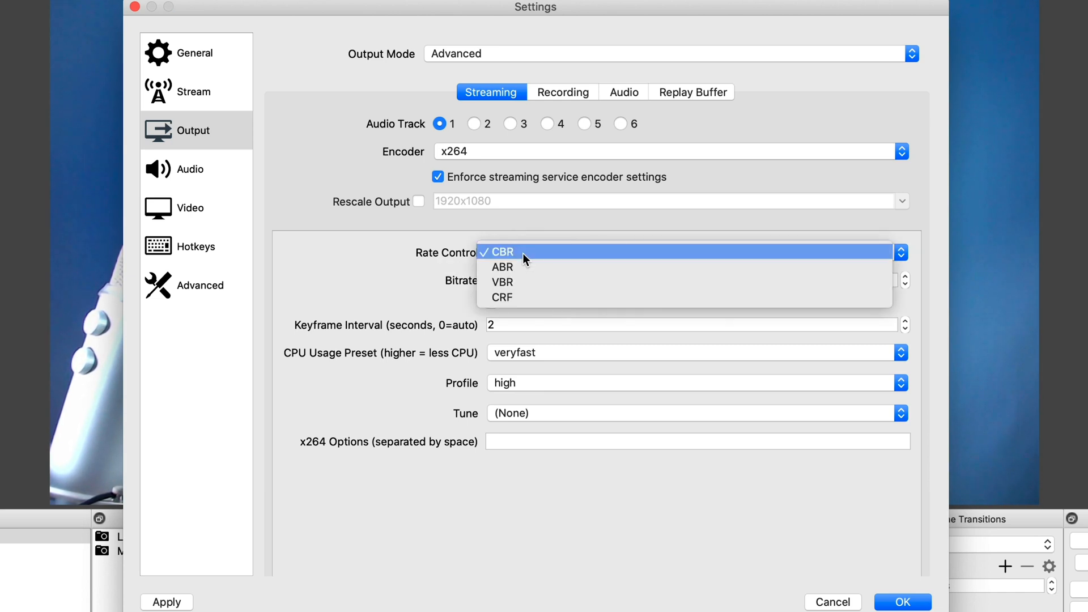
pyautogui.moveTo(523, 279)
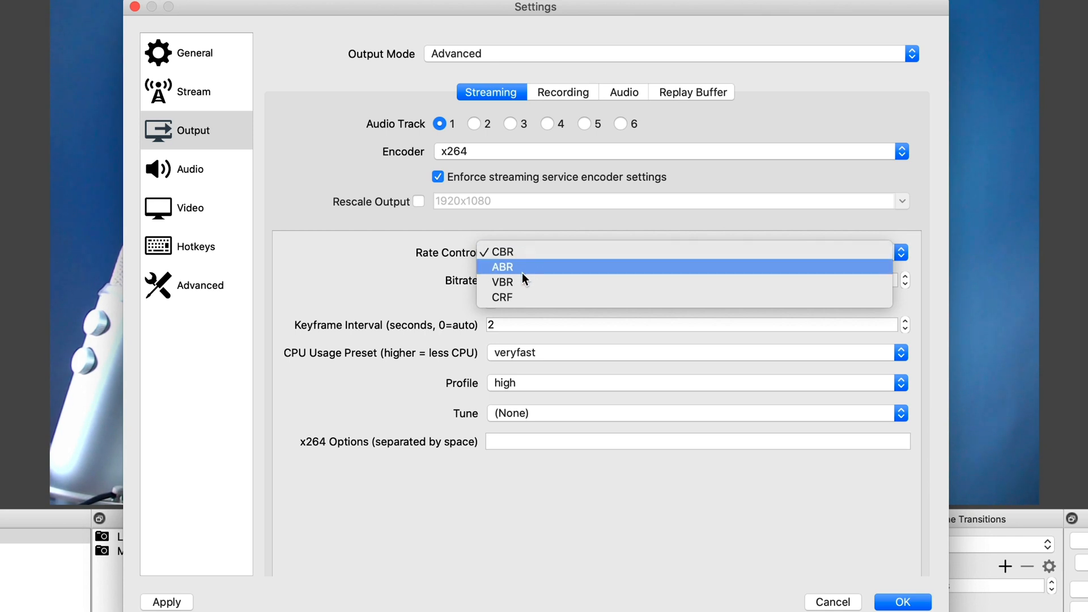
# - Keep CBR as the rate control for the x264 stream encoder
pyautogui.click(499, 252)
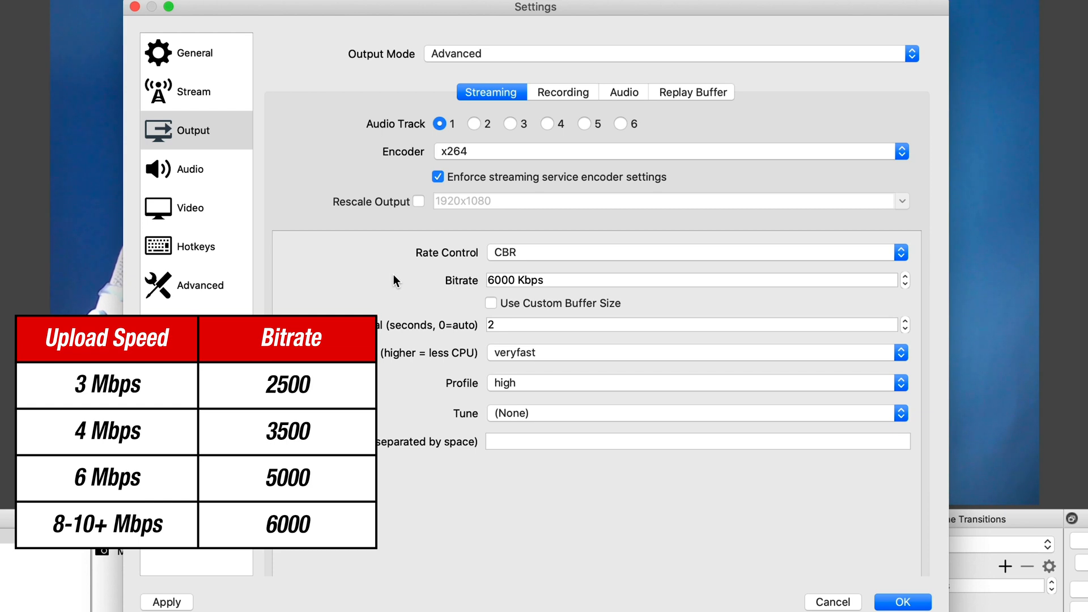
pyautogui.moveTo(533, 328)
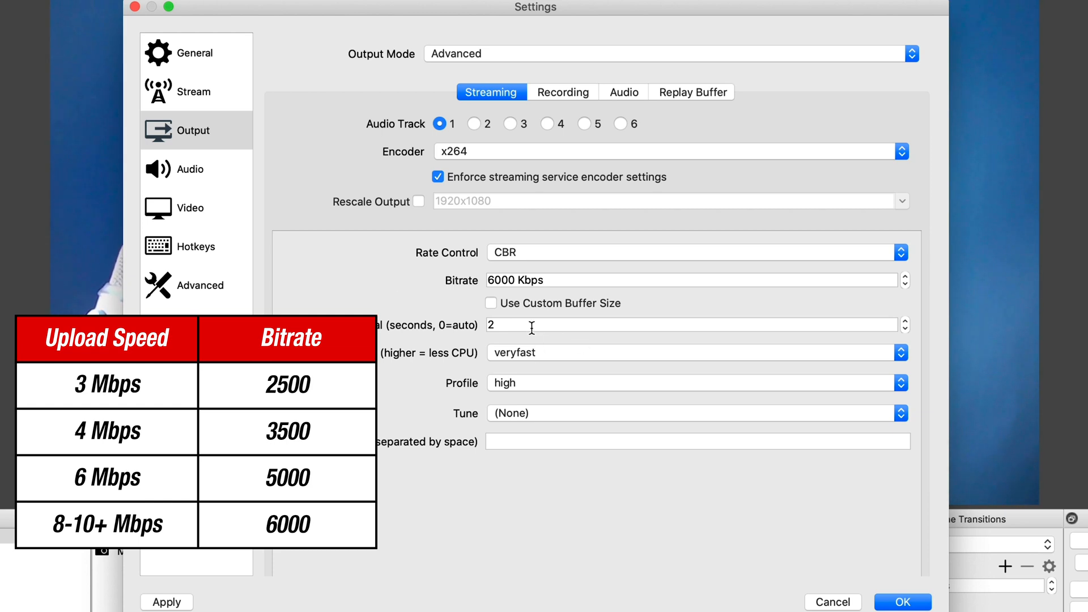
pyautogui.moveTo(494, 284)
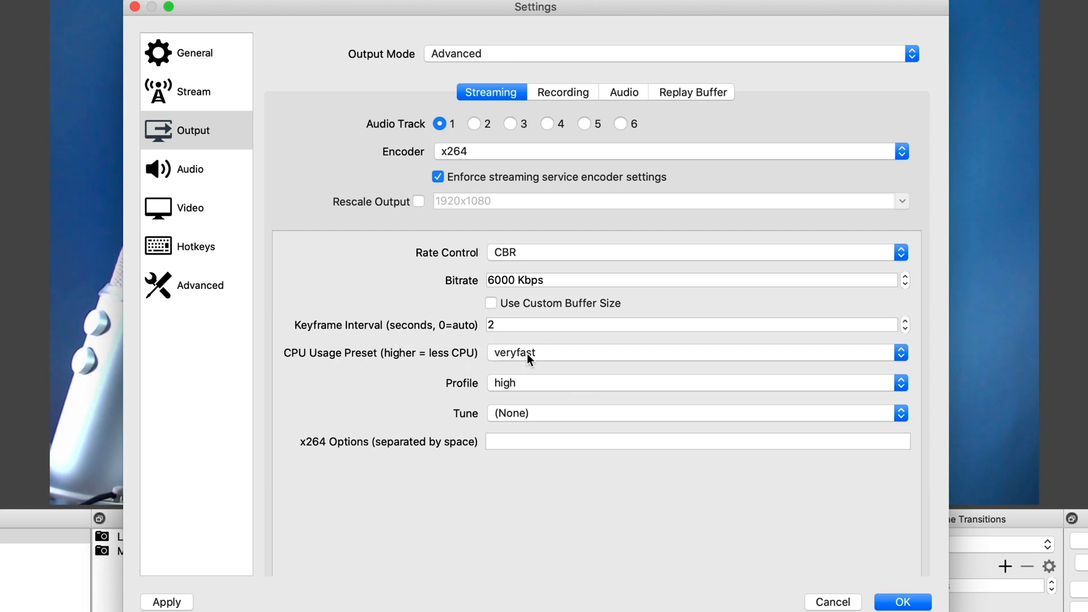
# - Set the x264 CPU usage preset to faster and the encoding profile to main
pyautogui.click(694, 352)
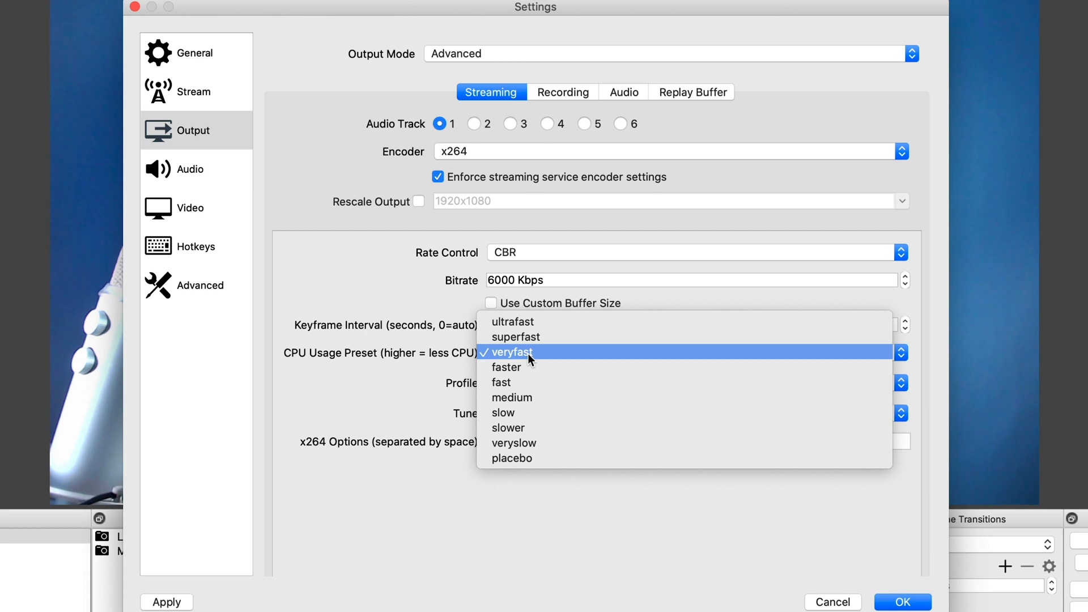
pyautogui.moveTo(507, 368)
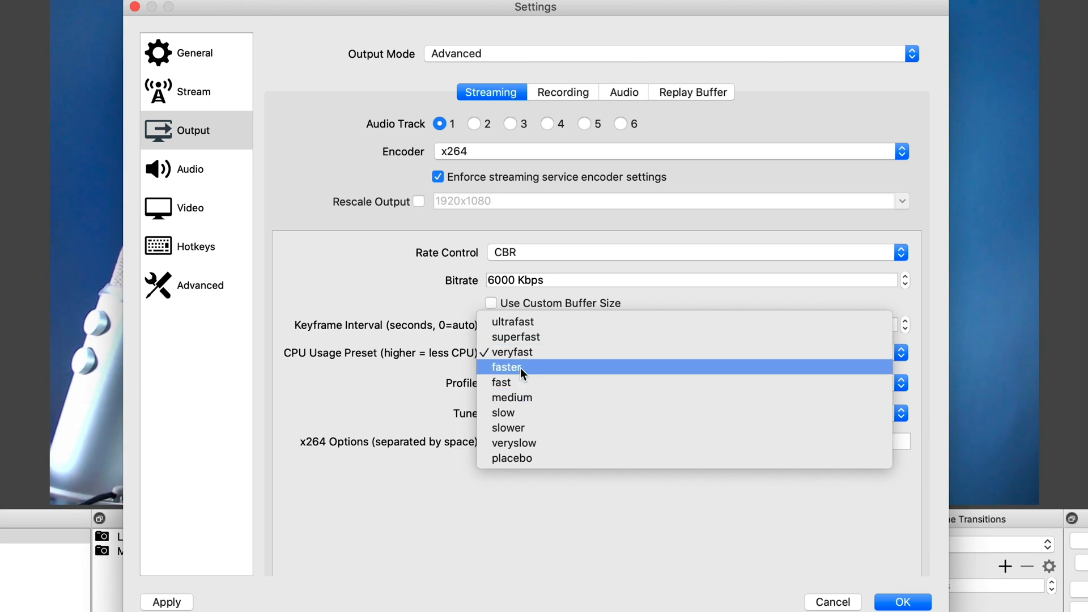
pyautogui.moveTo(511, 352)
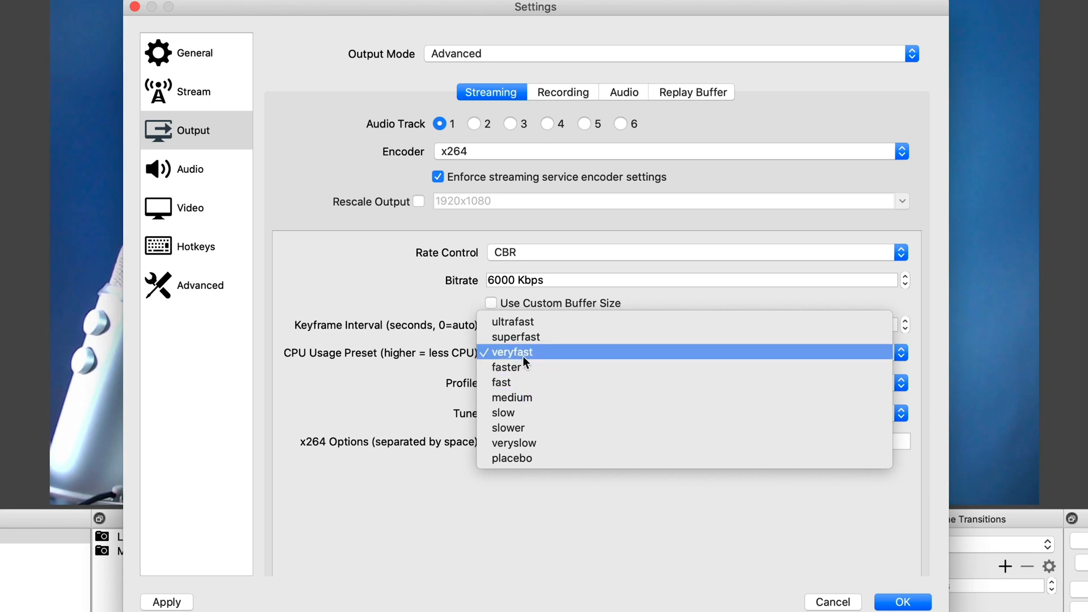
pyautogui.moveTo(531, 360)
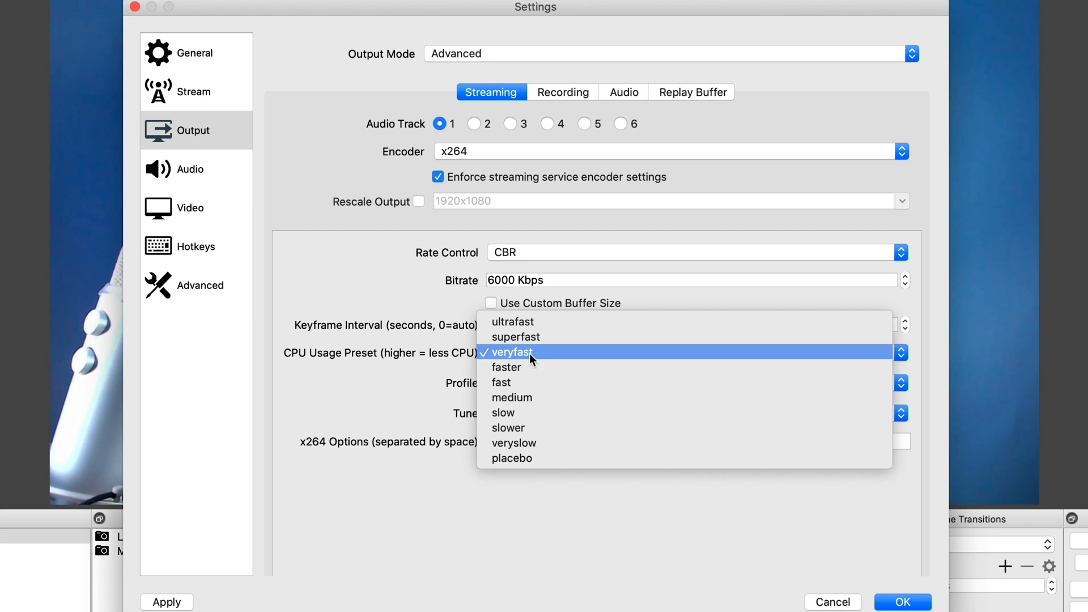
pyautogui.moveTo(519, 357)
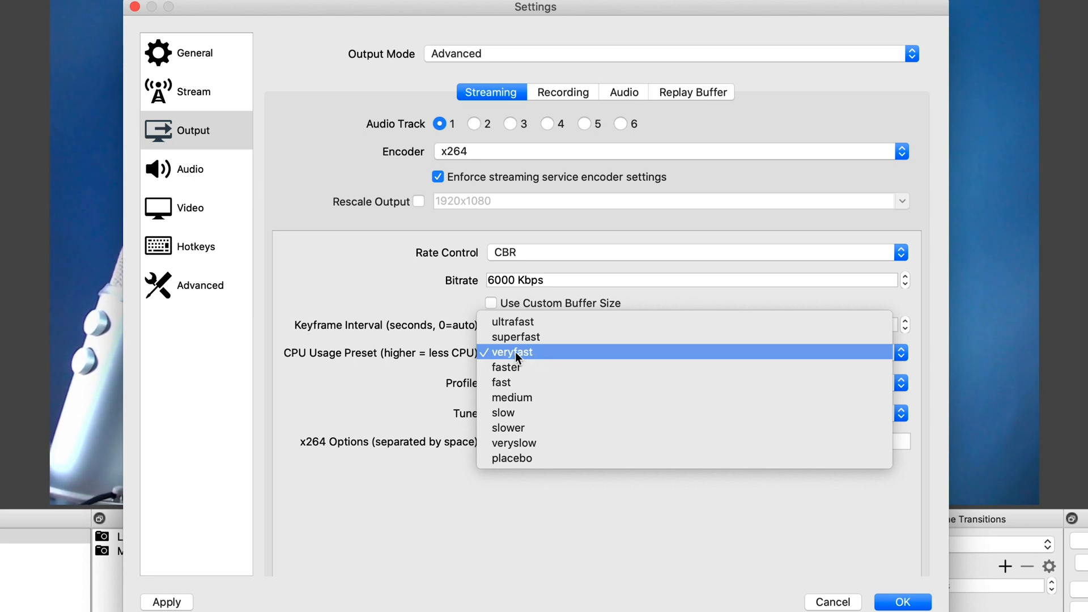
pyautogui.moveTo(528, 367)
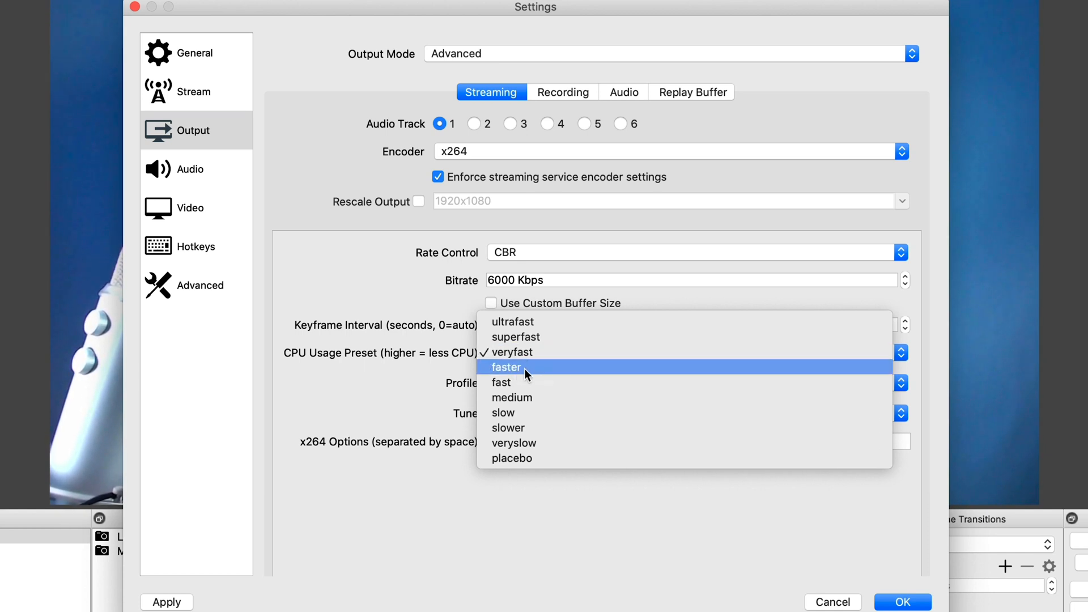
pyautogui.moveTo(503, 383)
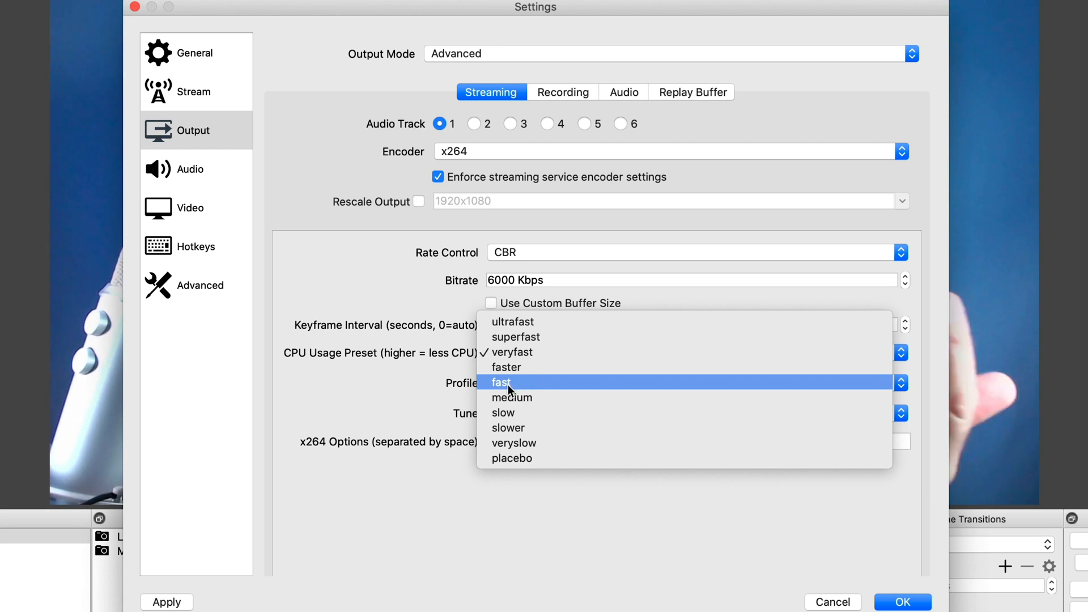
pyautogui.moveTo(512, 397)
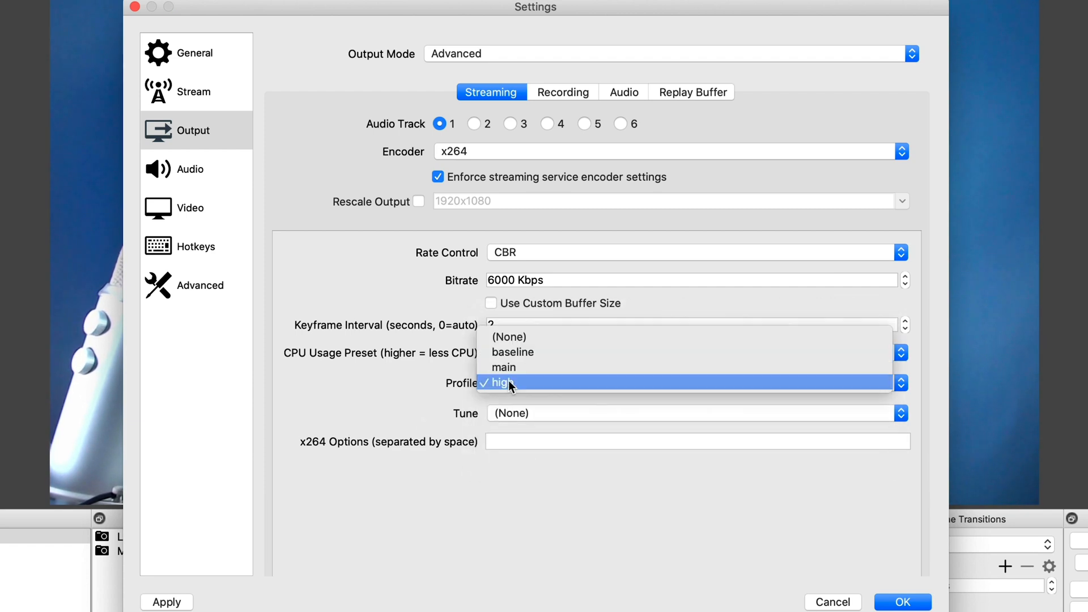
pyautogui.click(504, 367)
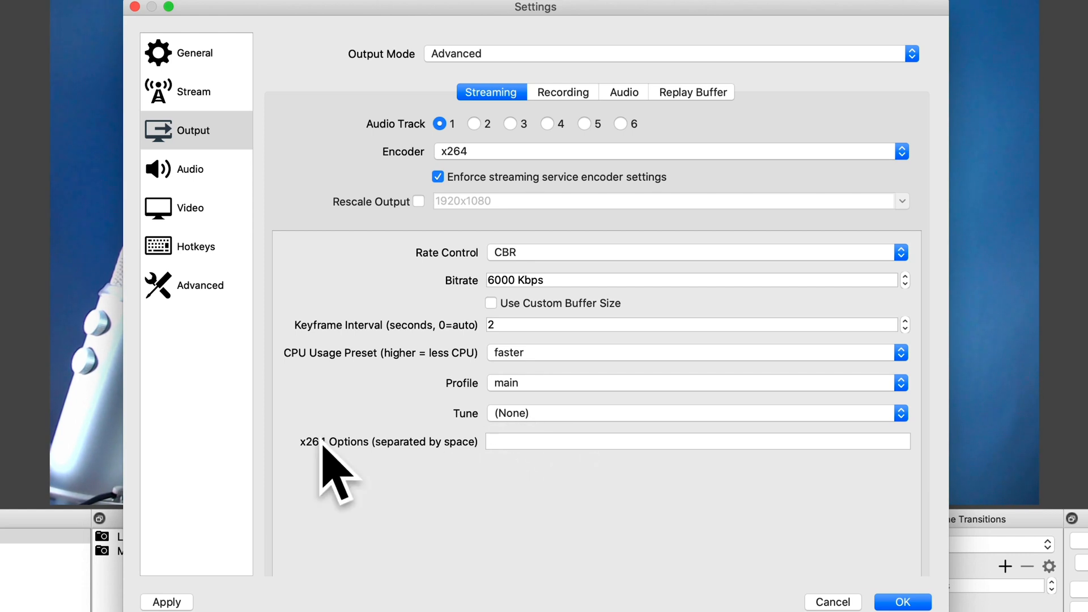
pyautogui.click(193, 90)
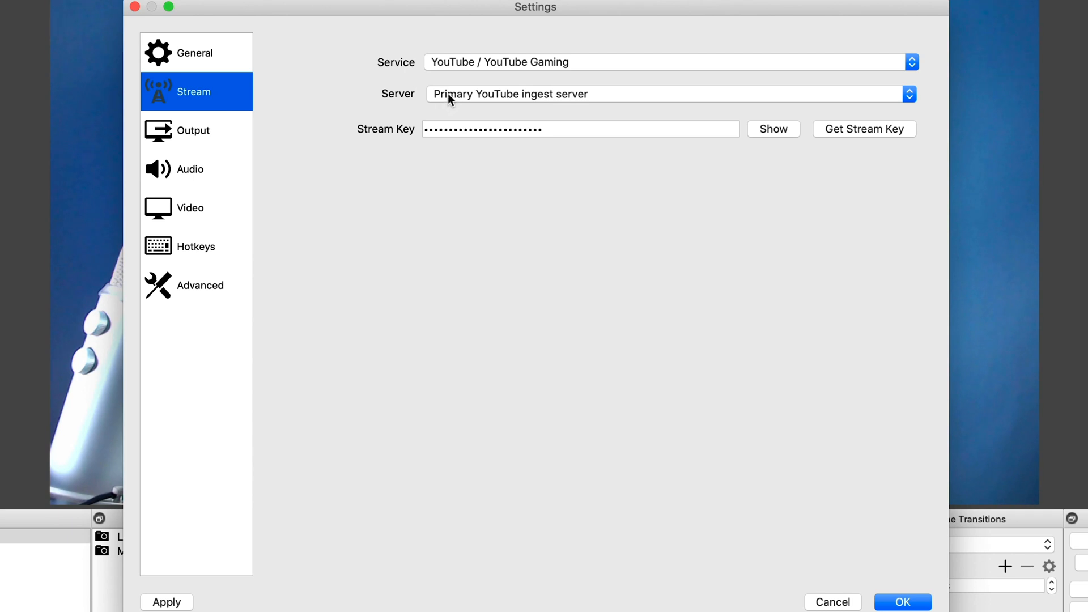
pyautogui.moveTo(442, 97)
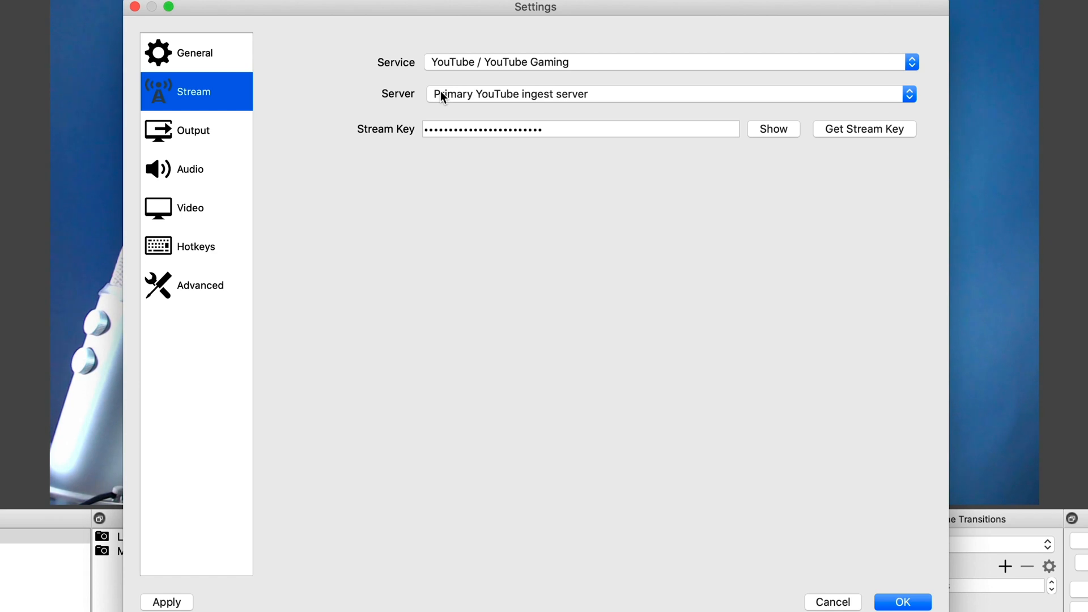
# - Move from the YouTube stream service settings to the Advanced section
pyautogui.click(201, 285)
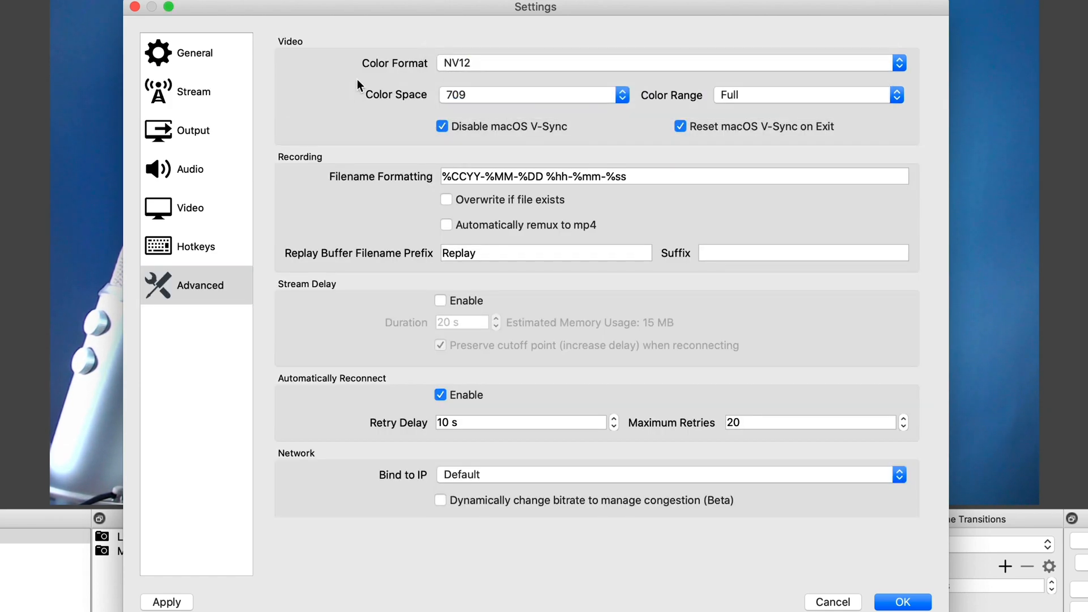
# - Keep the color range at Full alongside NV12 format and 709 color space
pyautogui.click(531, 95)
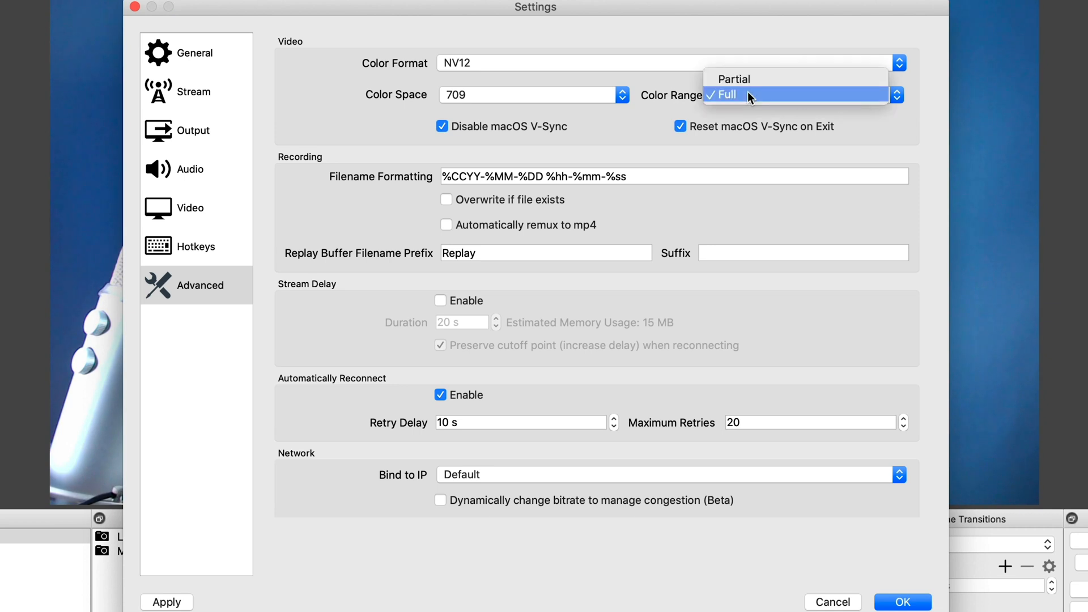
pyautogui.click(729, 95)
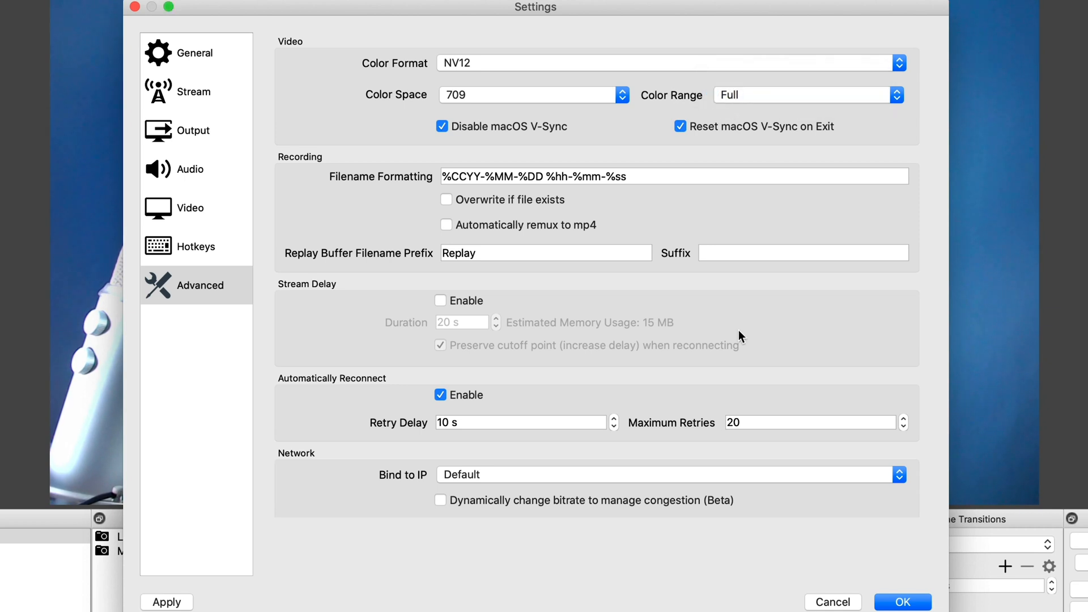
pyautogui.click(200, 285)
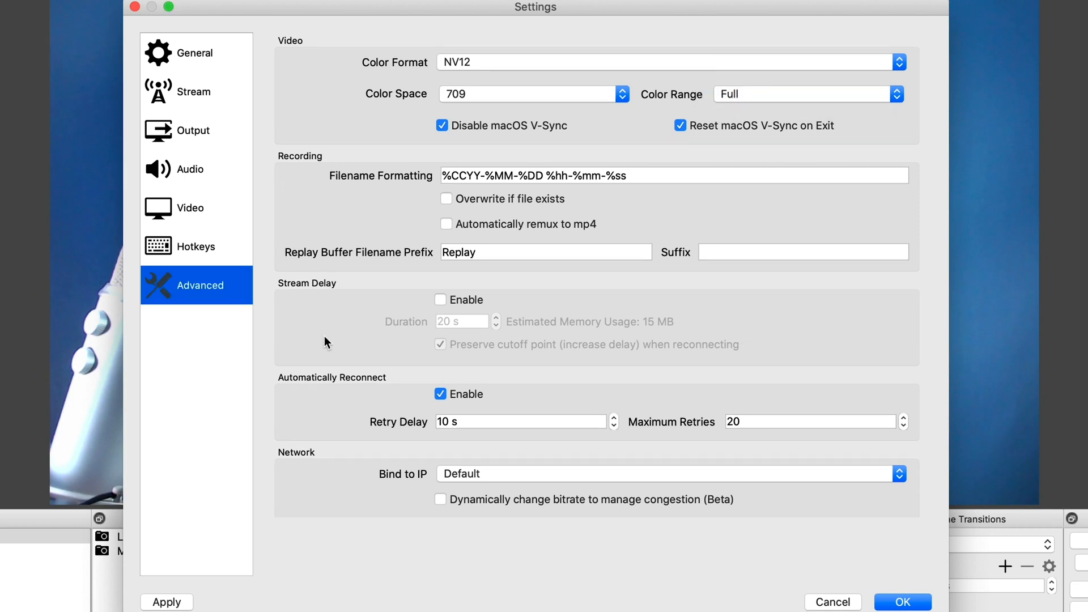